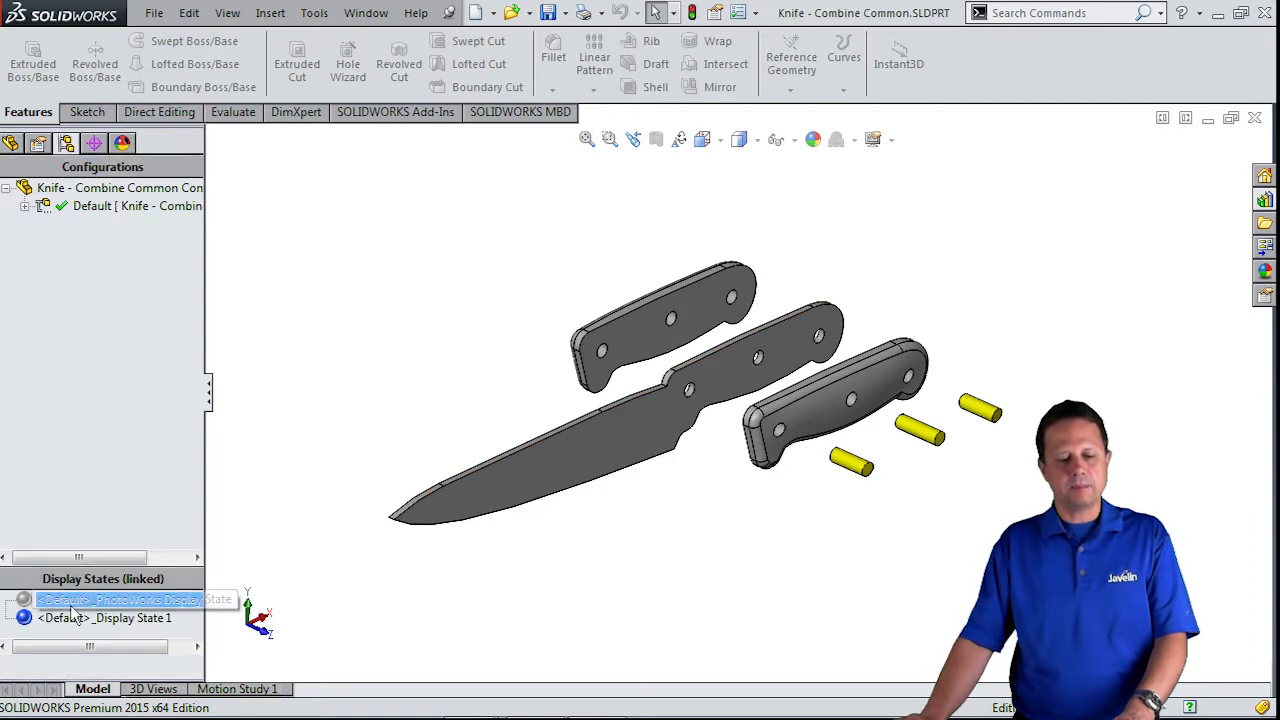
# Collapse the exploded knife and isolate the handle body, then exit Isolate.
pyautogui.click(24, 204)
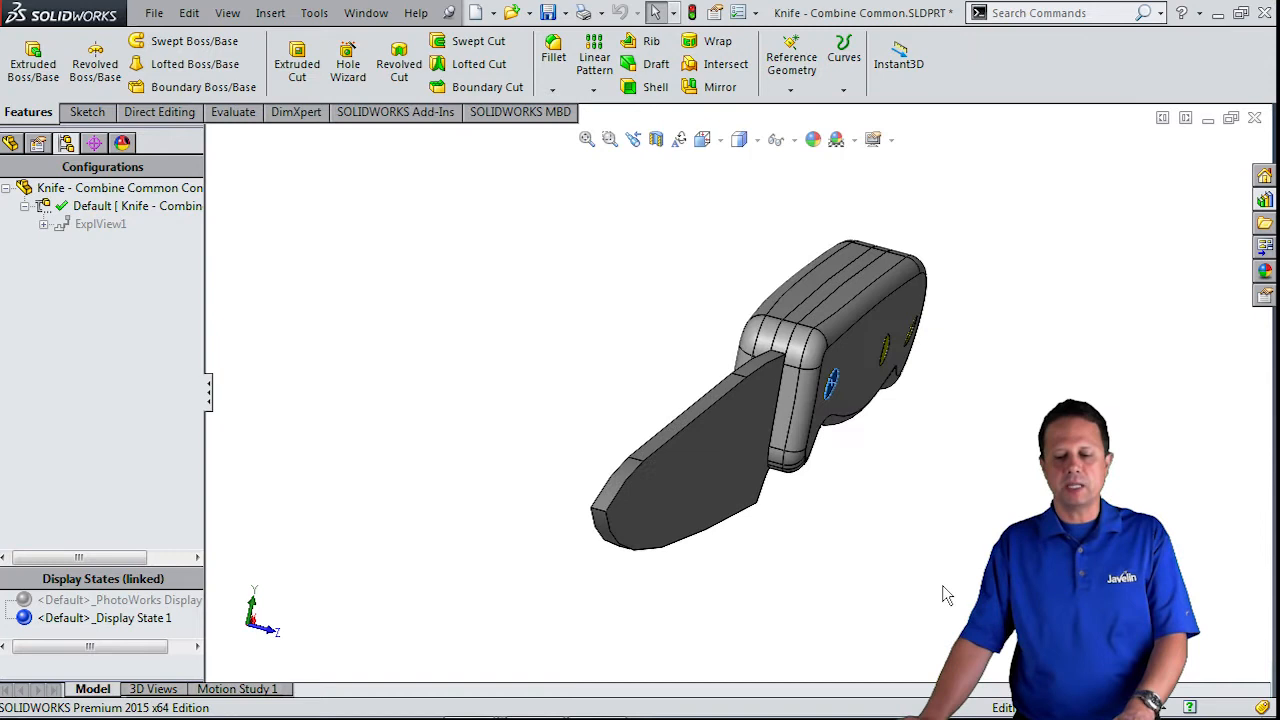
pyautogui.rightClick(860, 380)
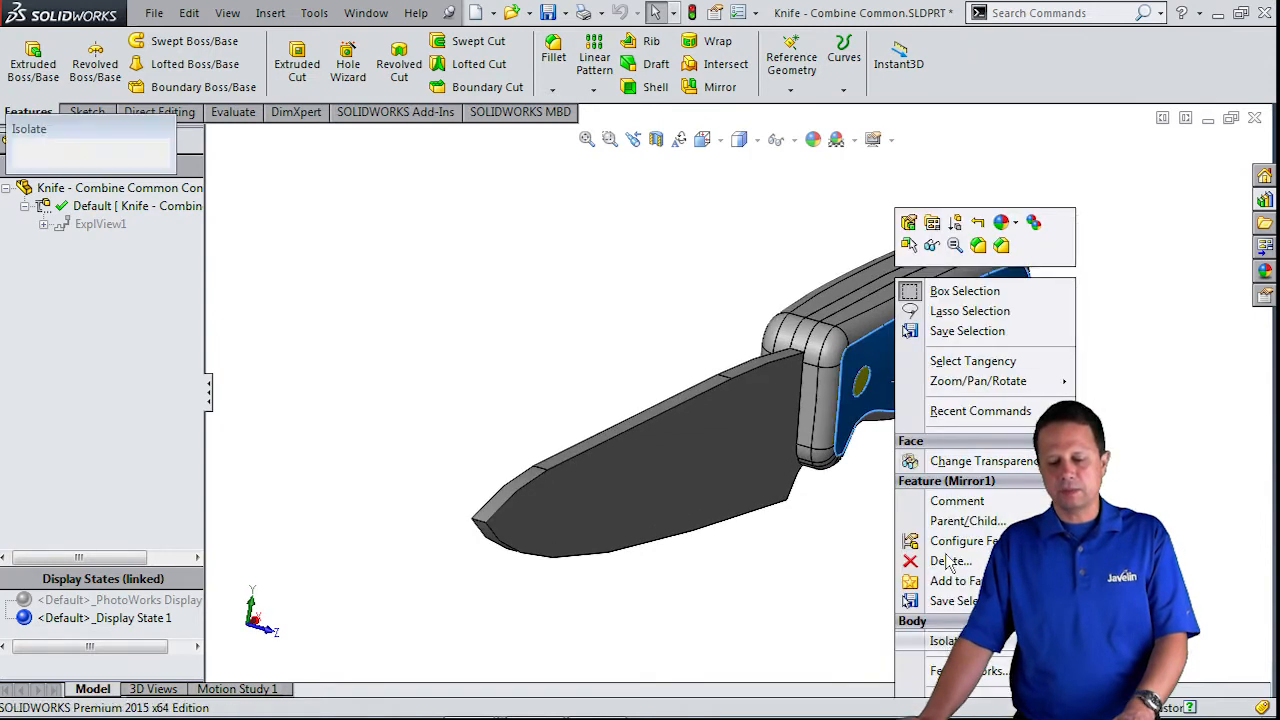
pyautogui.click(944, 640)
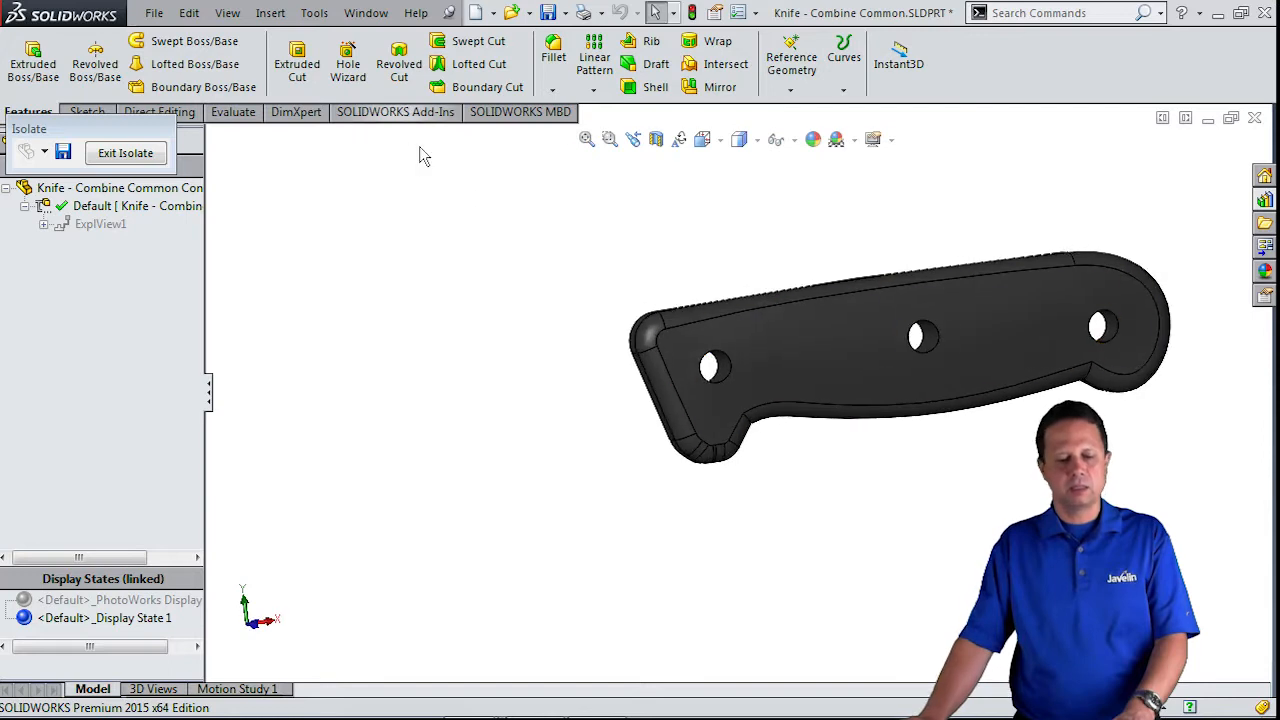
pyautogui.click(92, 144)
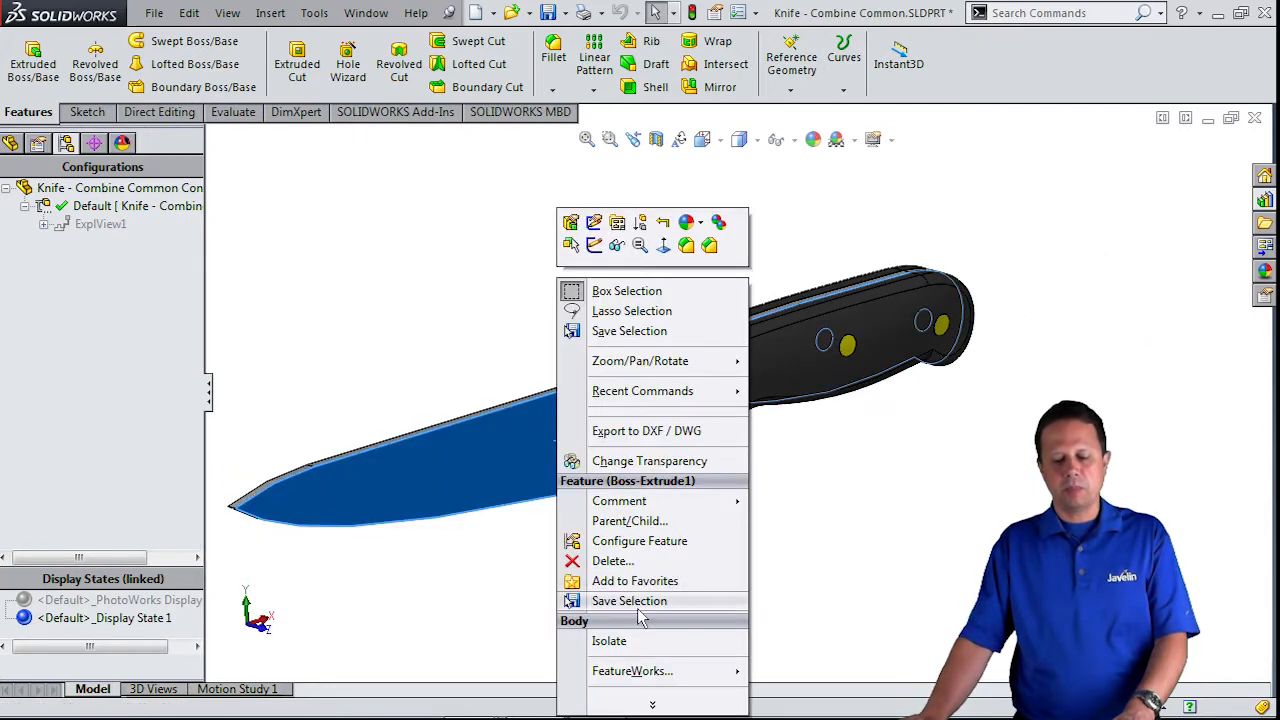
# Isolate the blade body in turn and return to the FeatureManager tree.
pyautogui.click(608, 640)
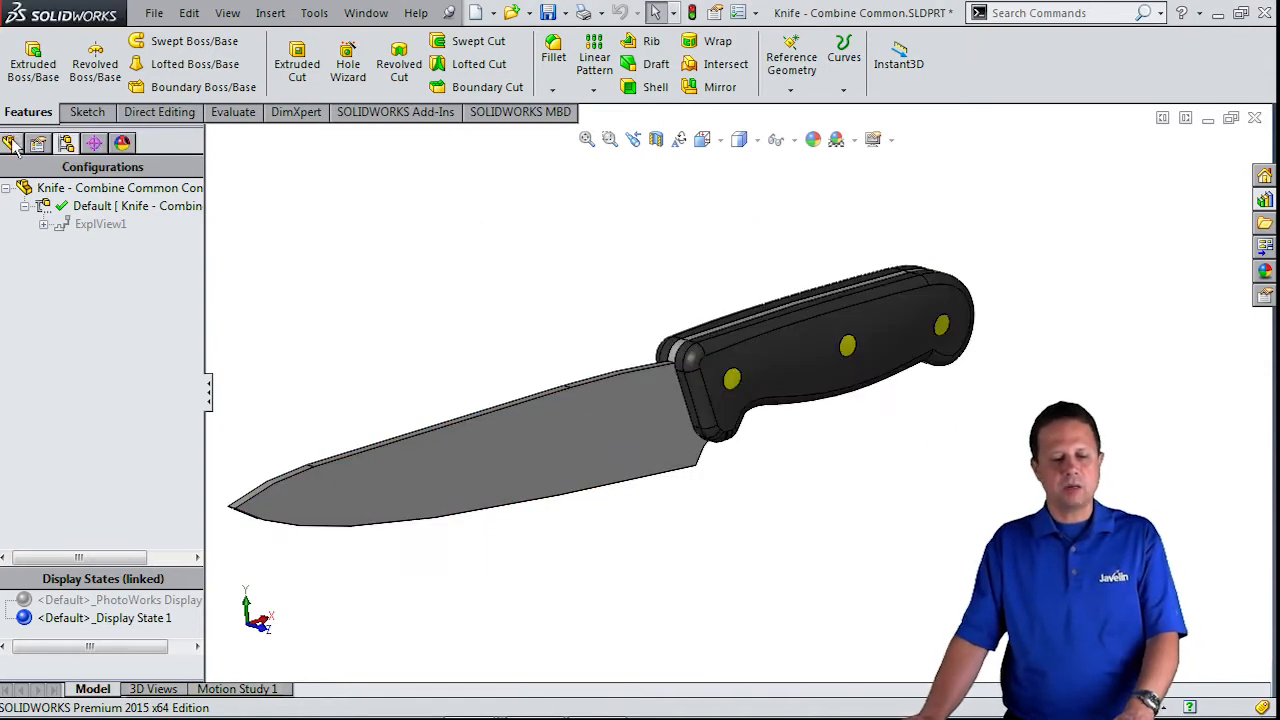
pyautogui.click(12, 144)
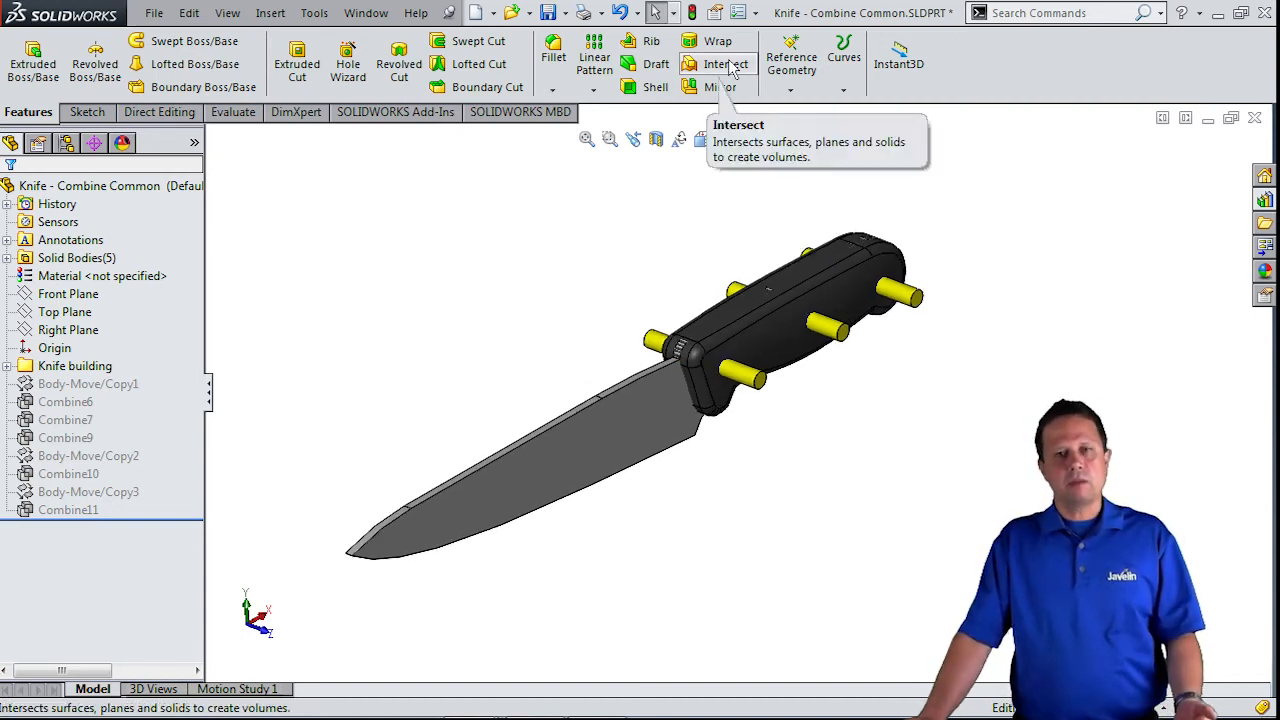
# Intersect all knife bodies into regions, excluding the pin regions, giving Intersect1 with 13 bodies.
pyautogui.click(724, 62)
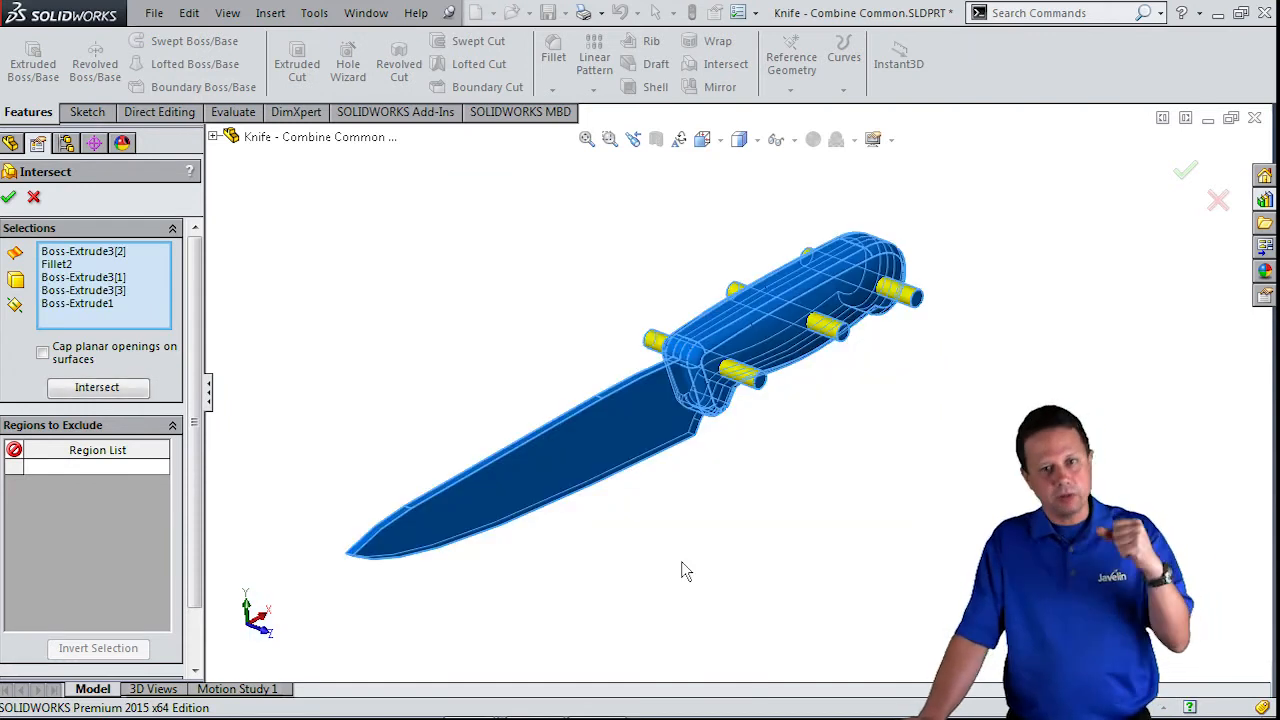
pyautogui.click(96, 388)
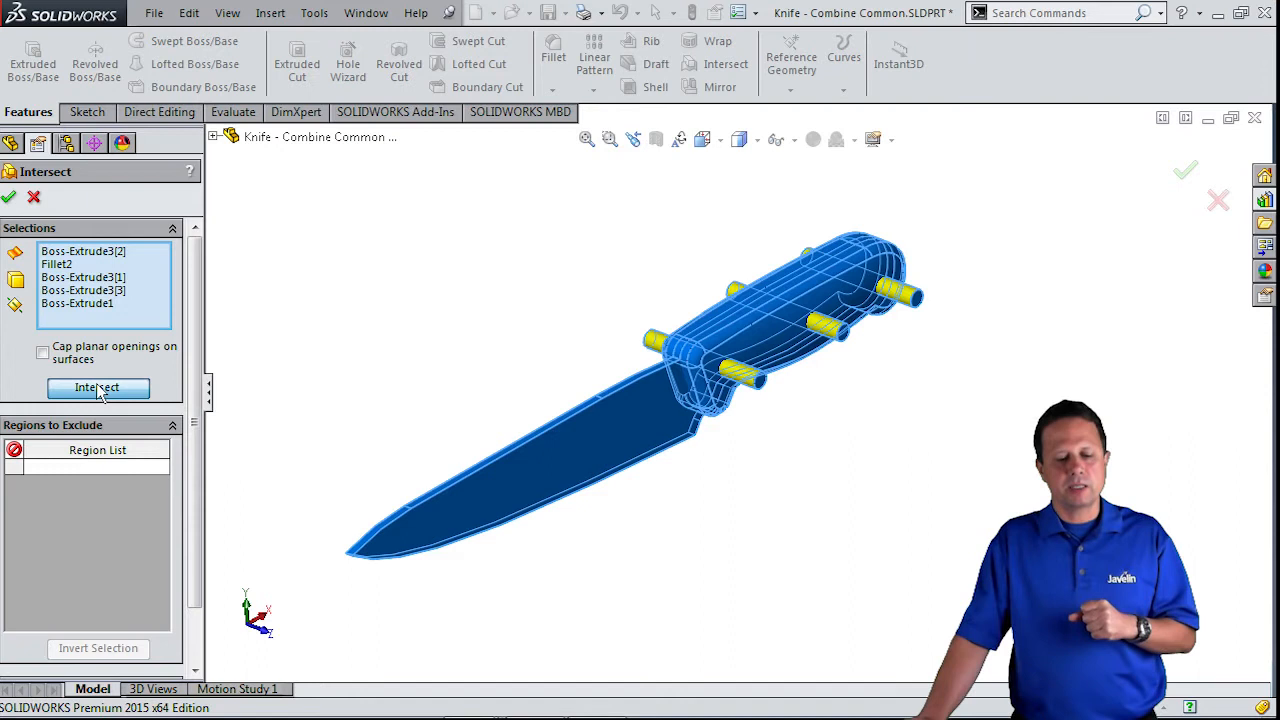
pyautogui.click(96, 388)
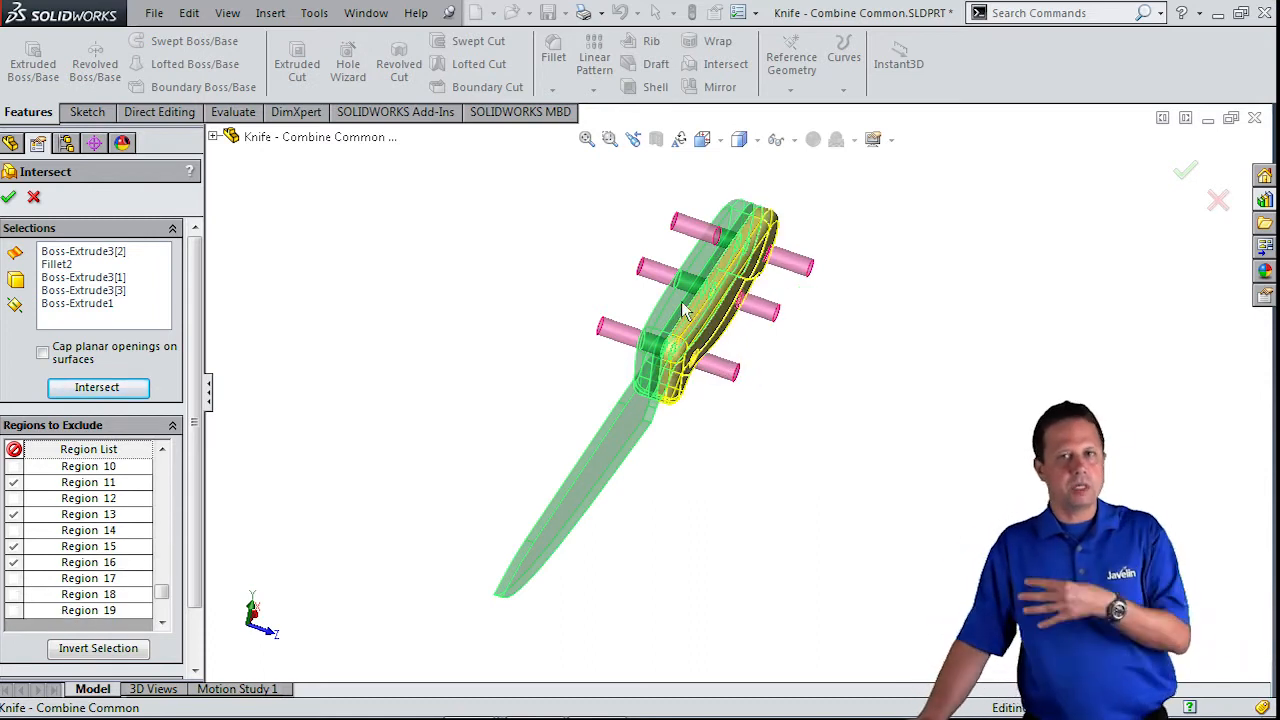
pyautogui.scroll(-3)
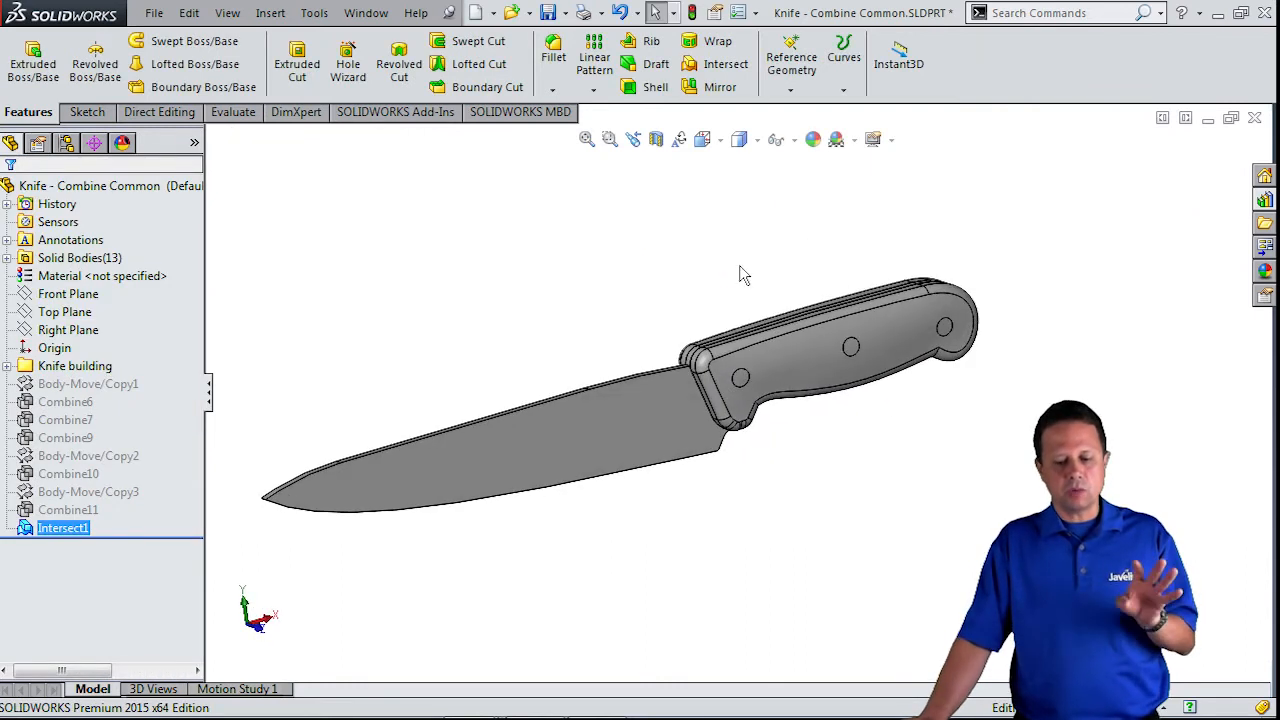
# Isolate the new handle body, then begin a second Intersect from body Intersect1[8].
pyautogui.rightClick(740, 378)
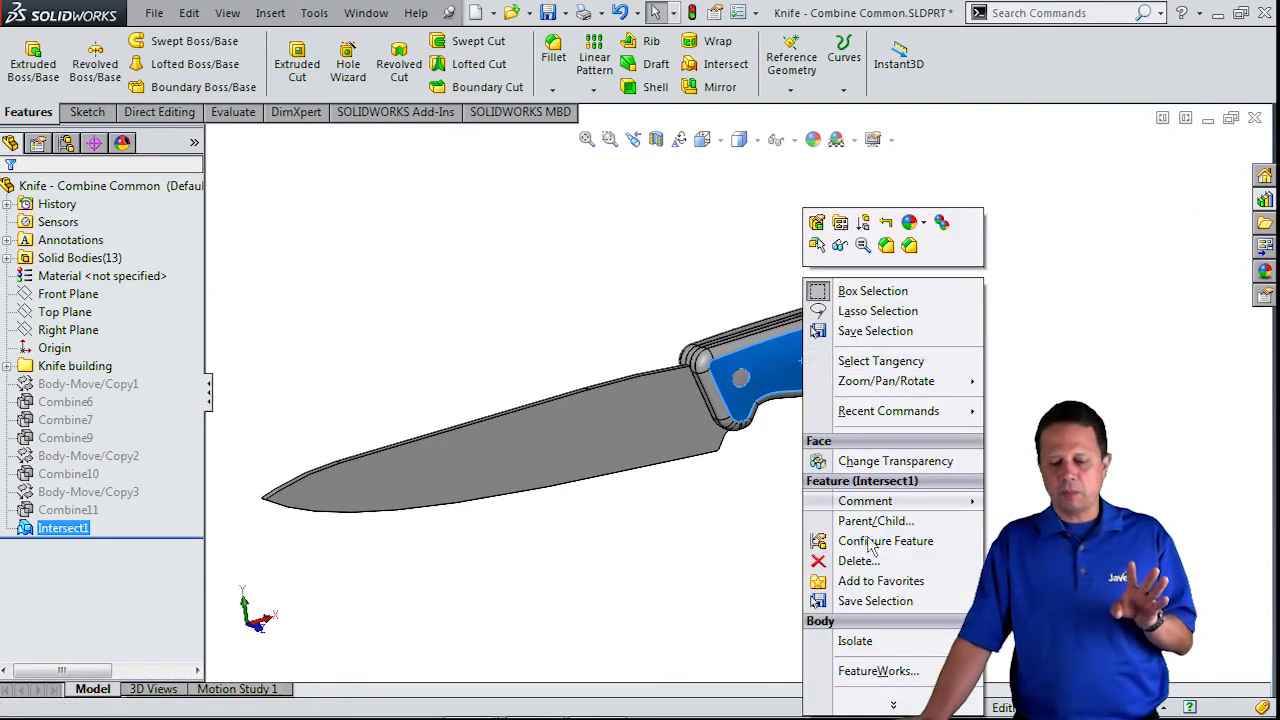
pyautogui.click(856, 640)
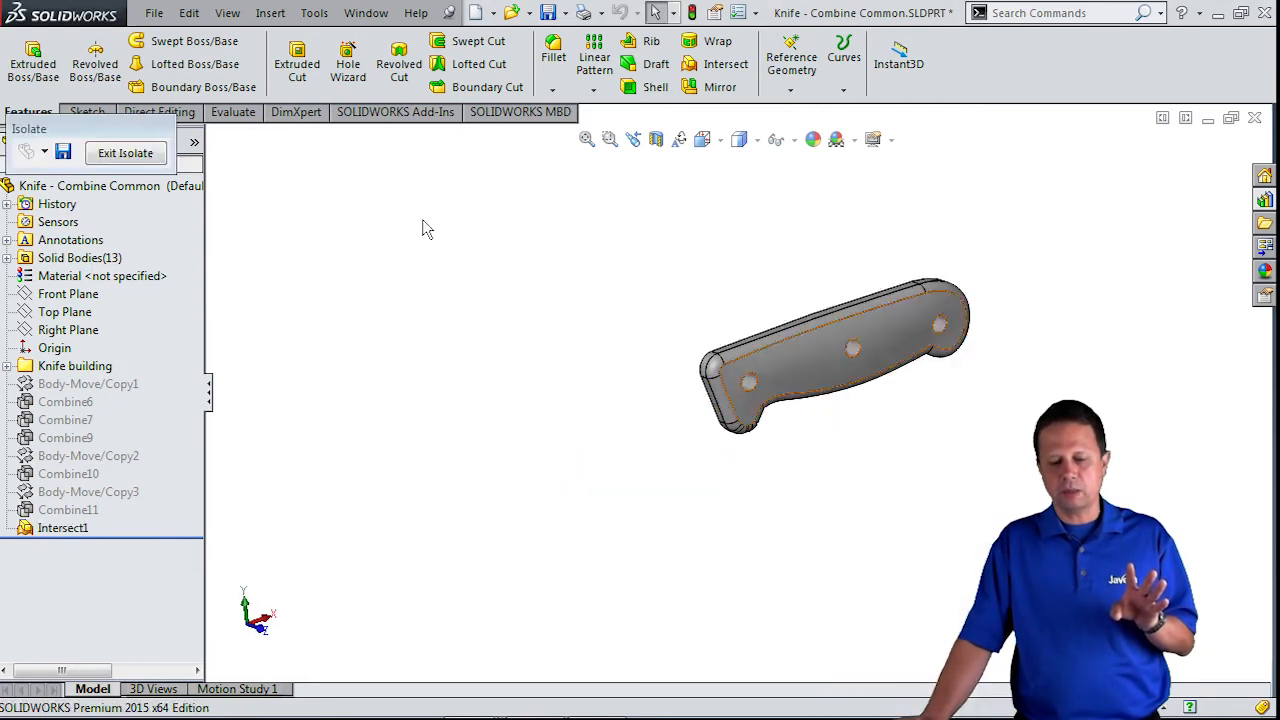
pyautogui.rightClick(750, 380)
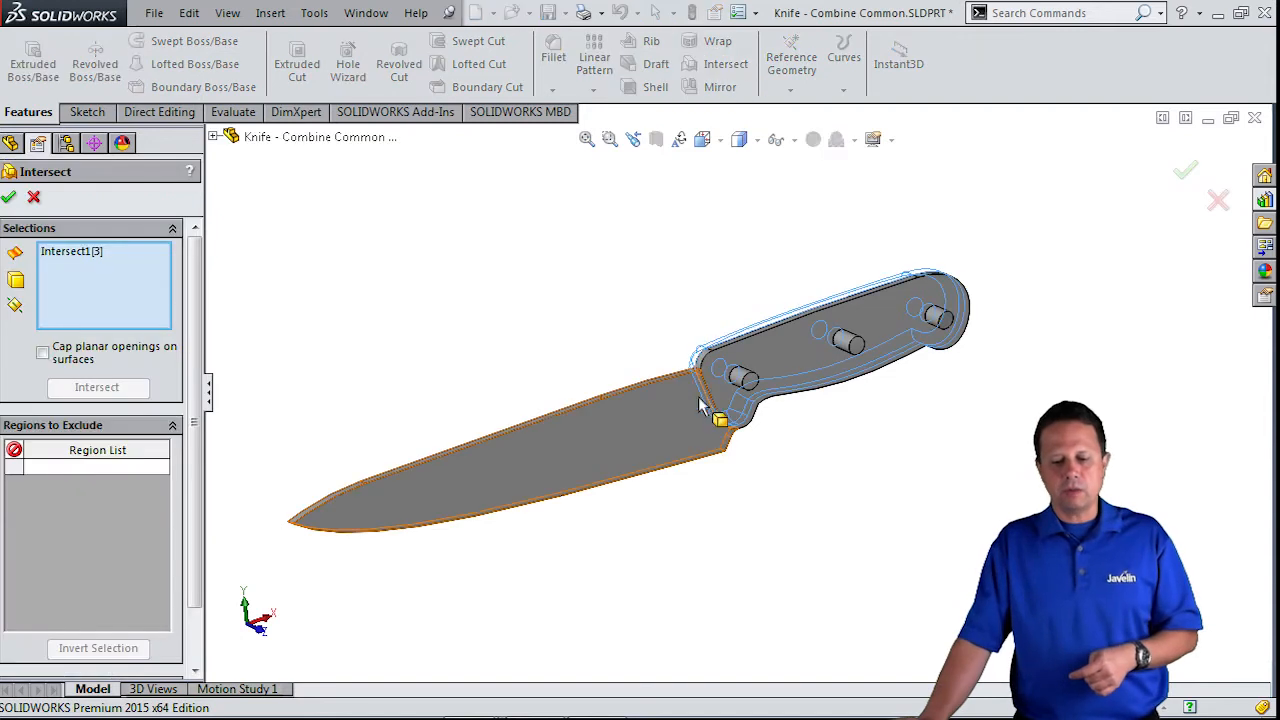
# Add Intersect1[5] and [4], compute the three regions and accept the intersect.
pyautogui.click(96, 388)
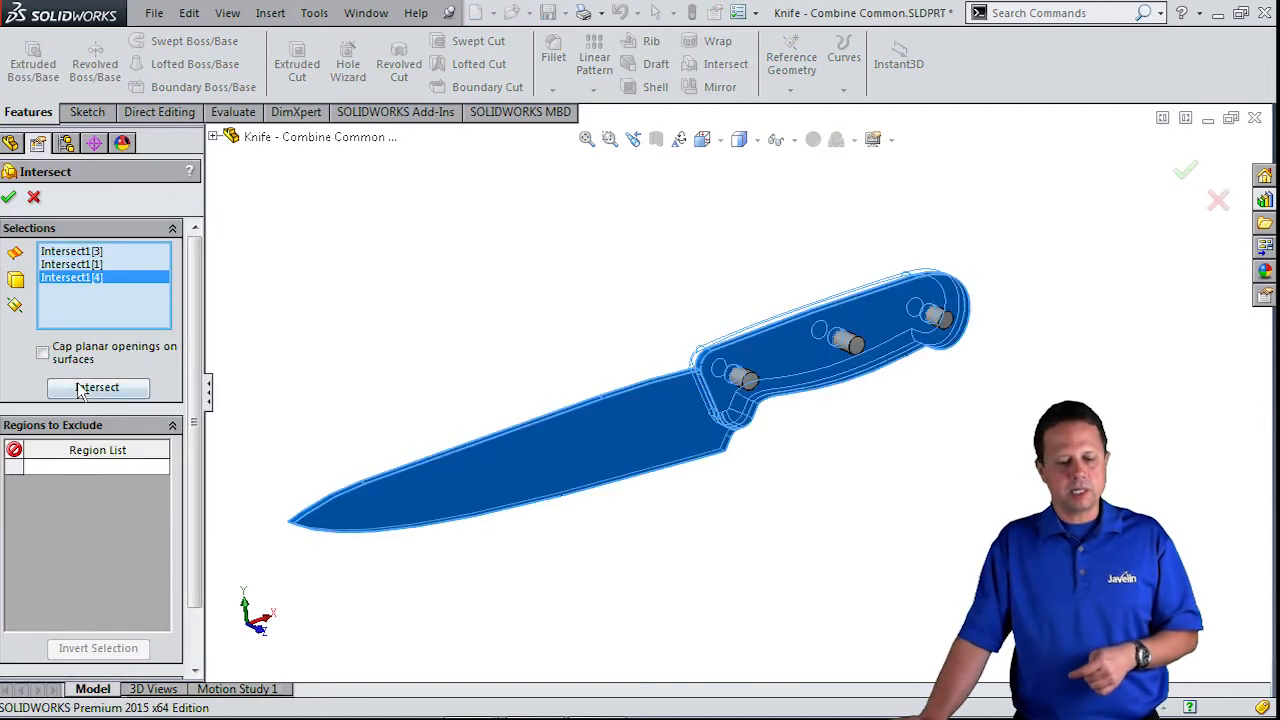
pyautogui.click(96, 388)
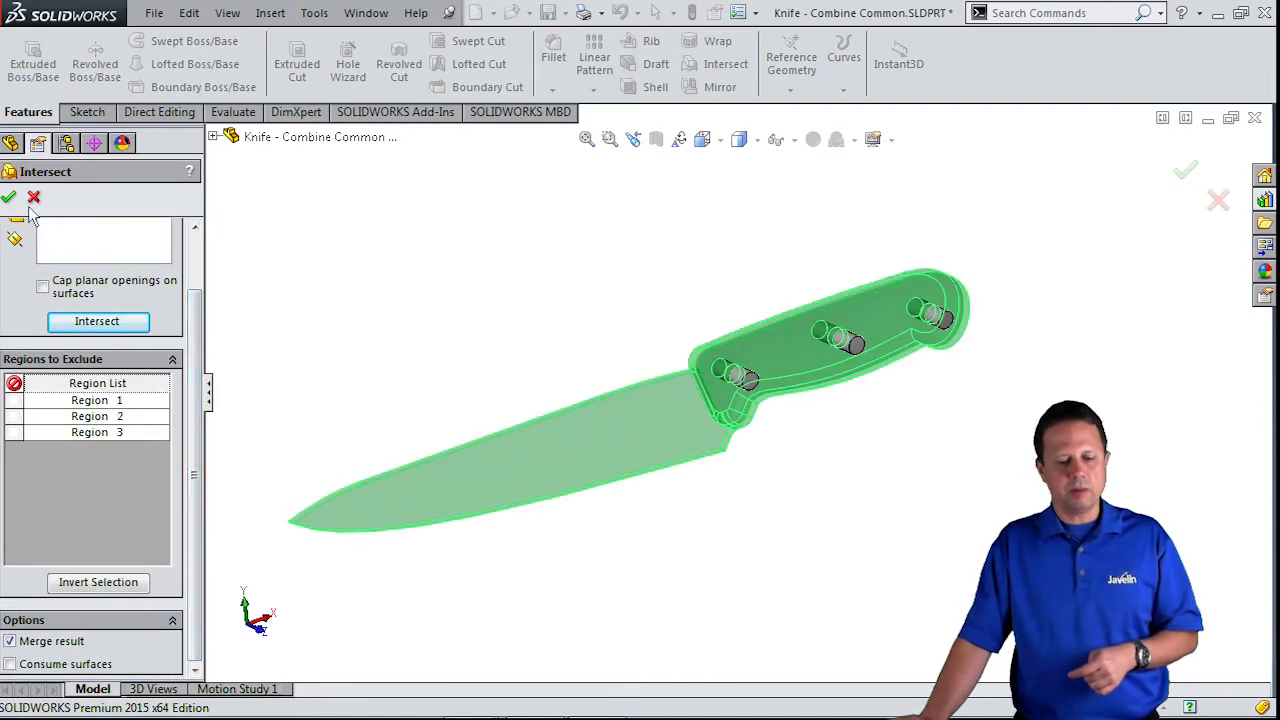
pyautogui.click(8, 198)
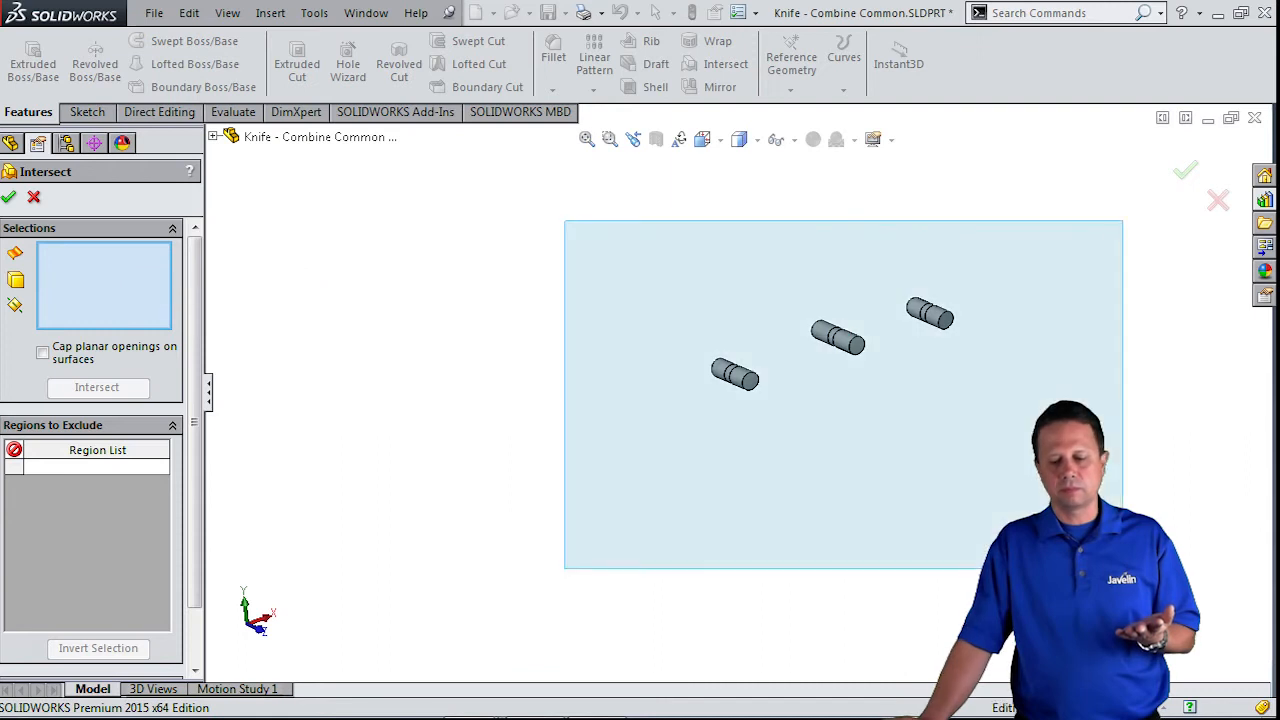
# Accept the pin intersect and review the five resulting solid bodies in the tree.
pyautogui.click(96, 388)
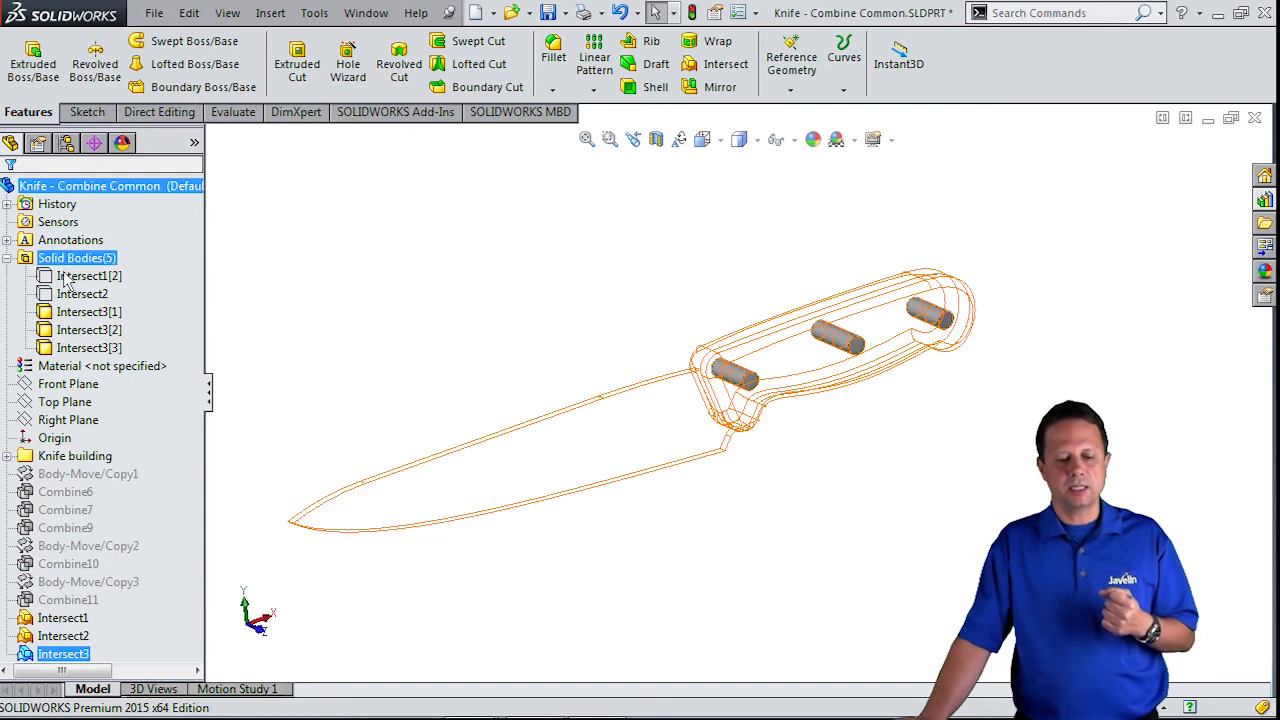
pyautogui.click(80, 292)
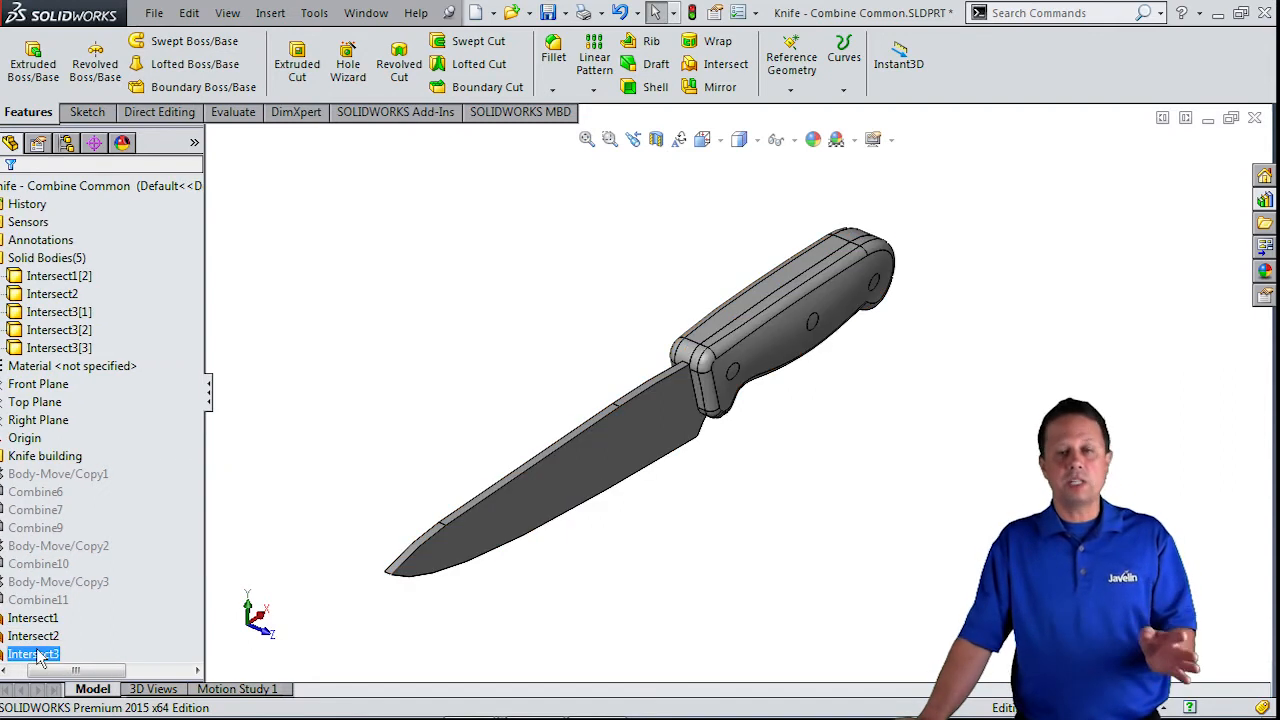
pyautogui.click(58, 546)
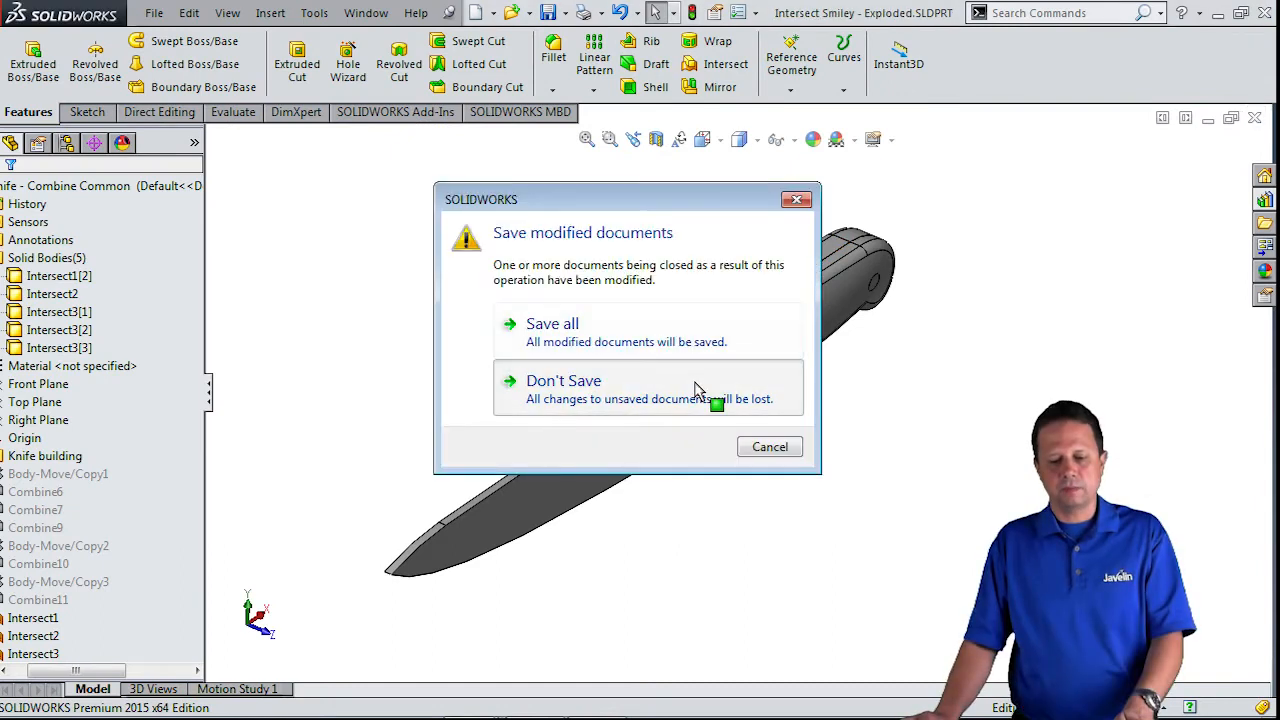
# Close the knife without saving and start Move/Copy Body on the smiley part.
pyautogui.click(564, 380)
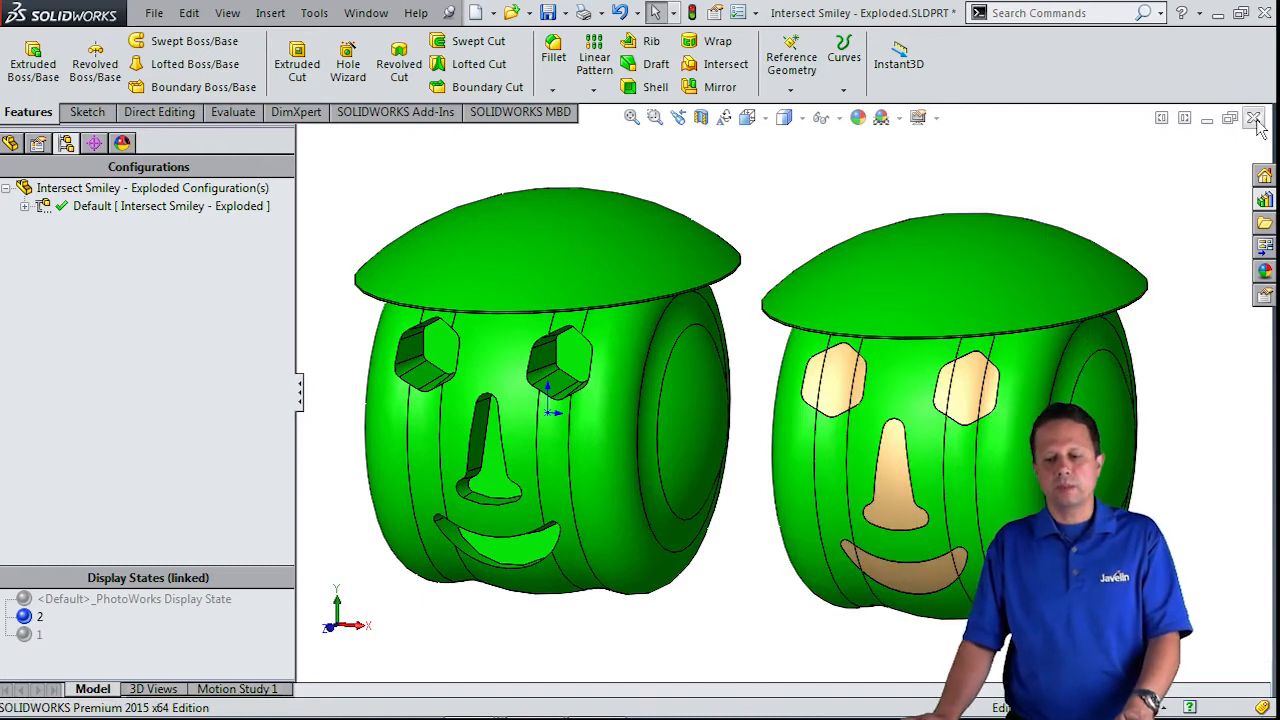
pyautogui.click(1254, 116)
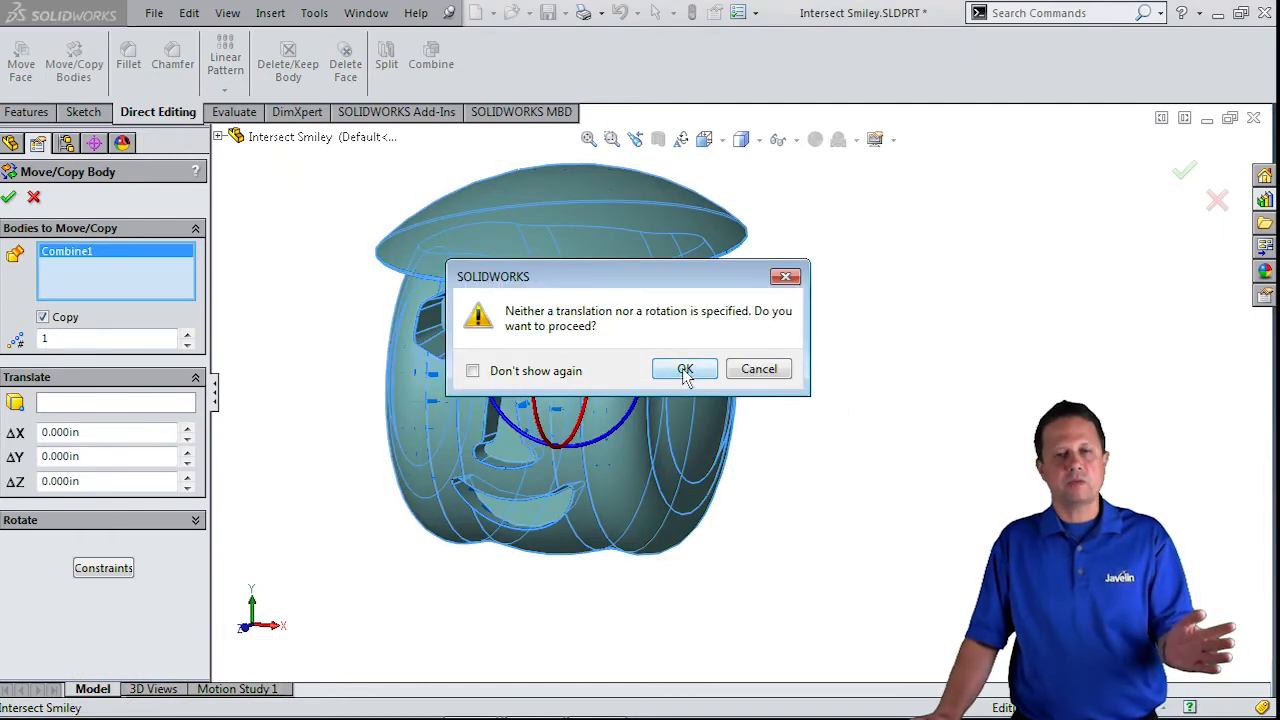
# Copy the smiley body in place, then start Delete Face on the Direct Editing tab.
pyautogui.click(684, 368)
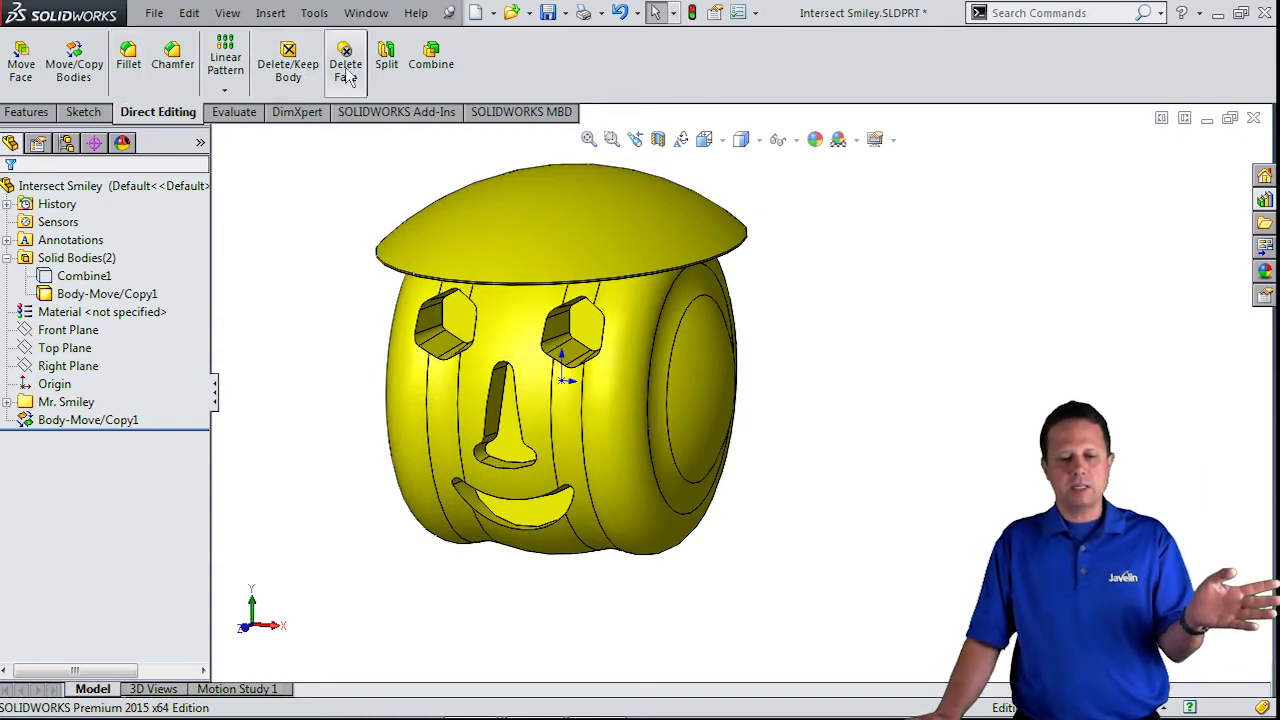
pyautogui.click(344, 62)
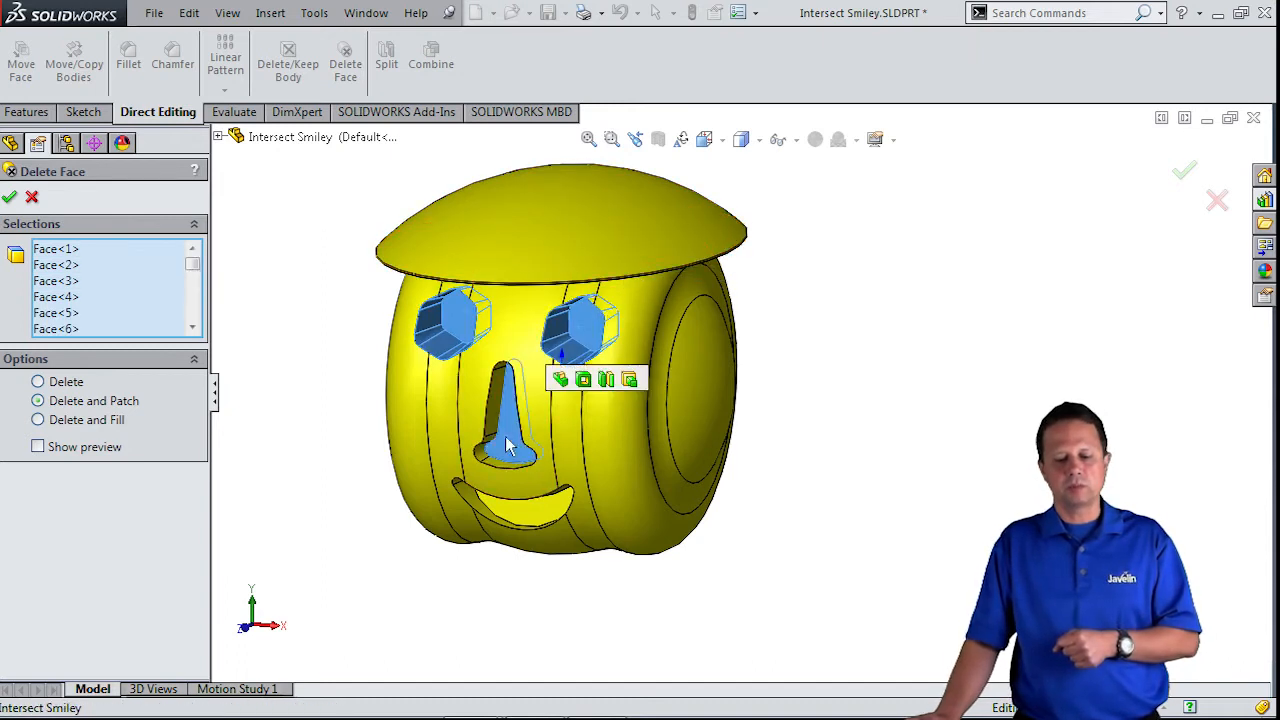
# Delete and patch the eye, nose and mouth faces as DeleteFace1, then start Intersect.
pyautogui.click(520, 490)
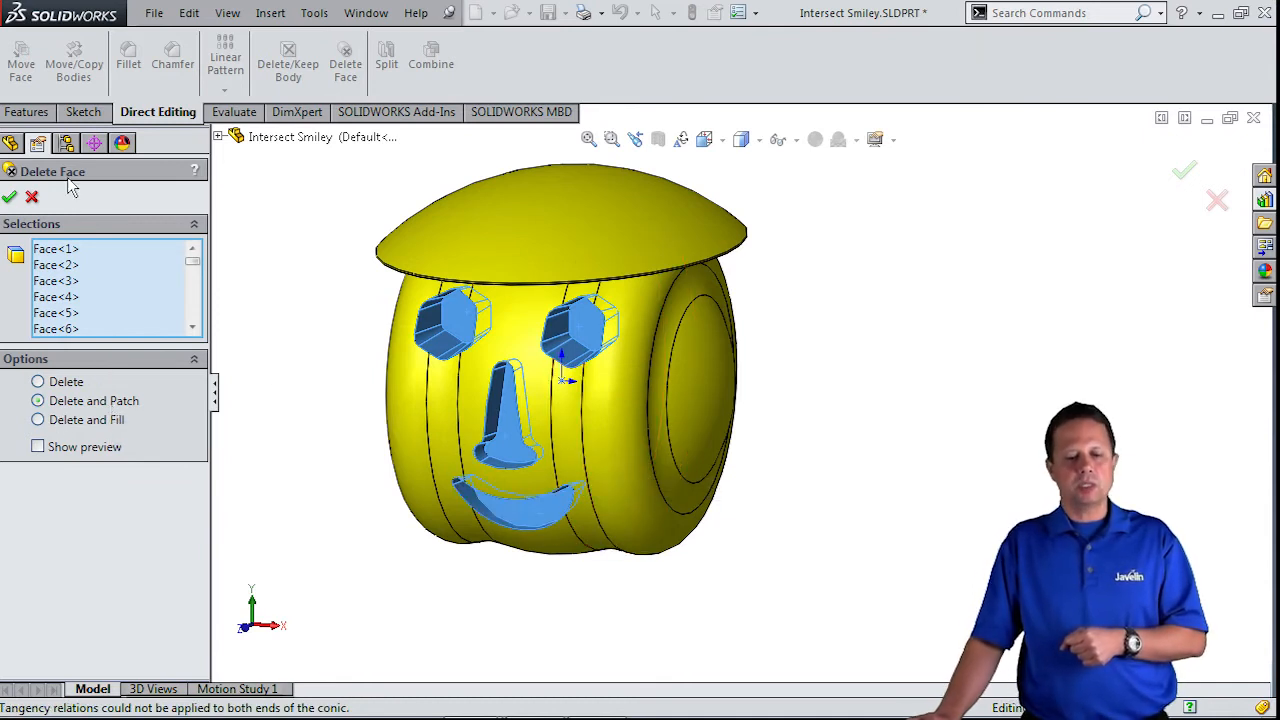
pyautogui.click(8, 198)
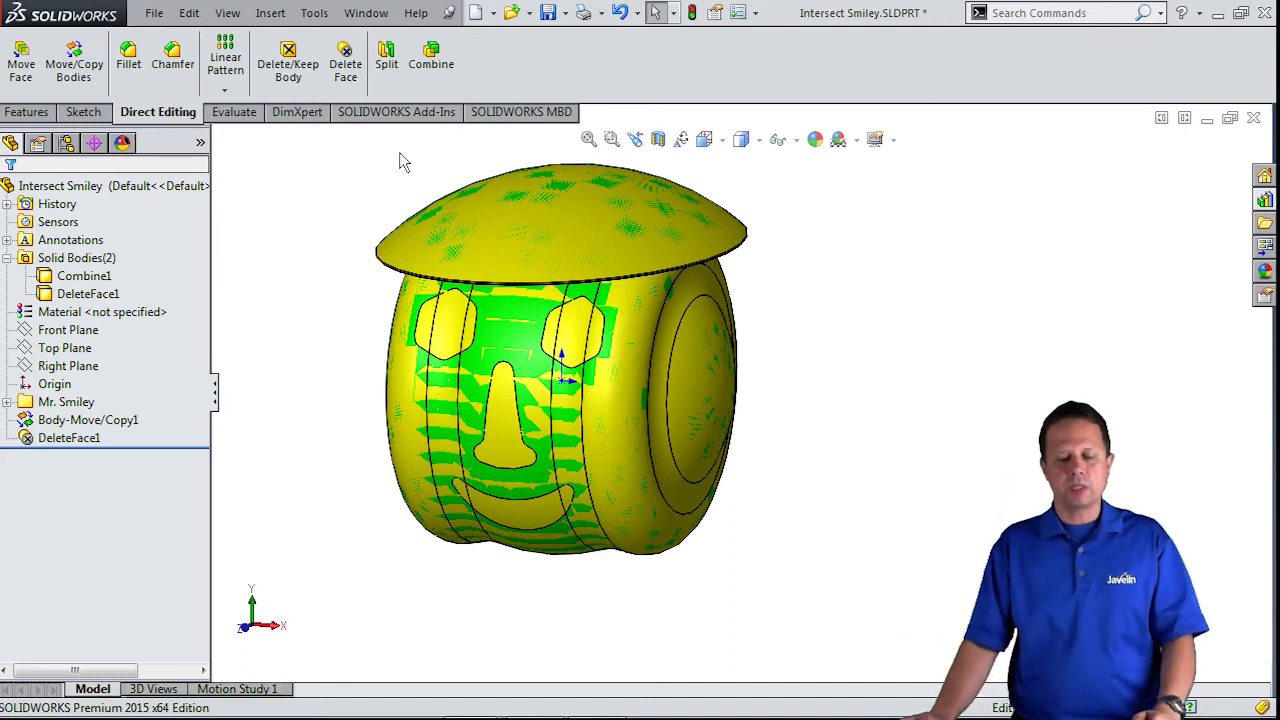
pyautogui.click(724, 62)
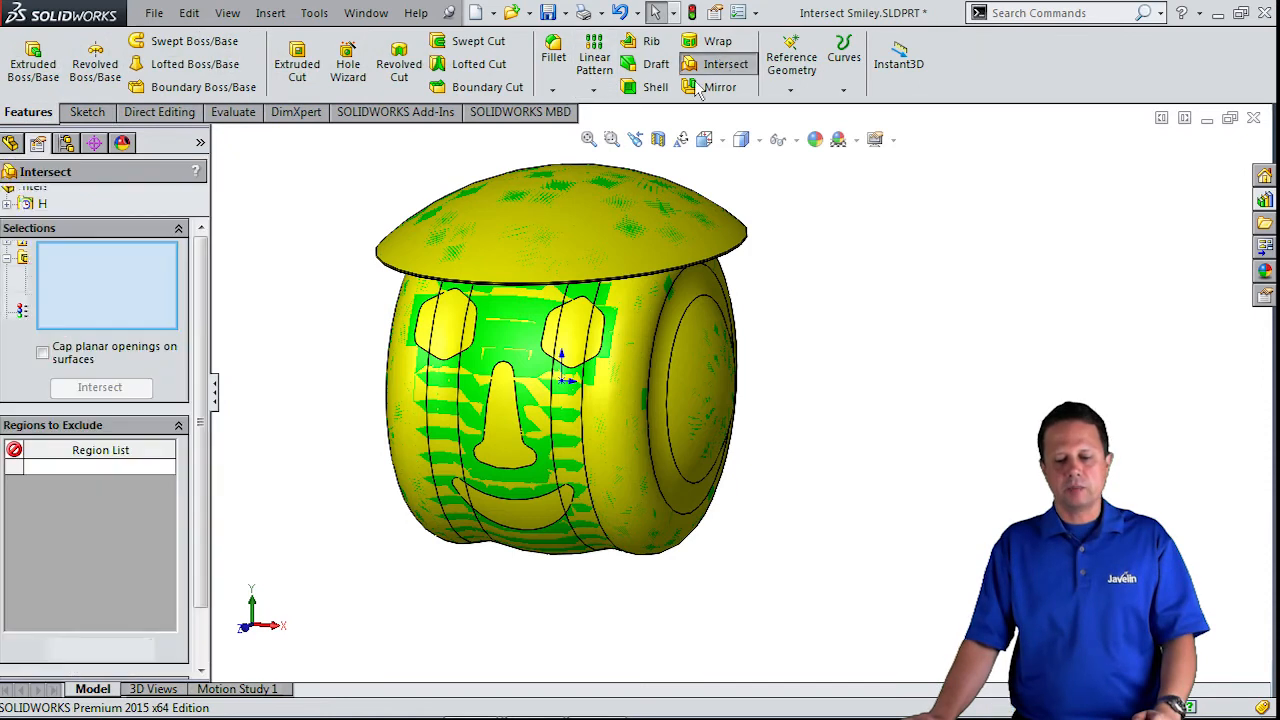
# Intersect DeleteFace1 with Combine1 to produce separate eye, nose and mouth bodies.
pyautogui.click(100, 388)
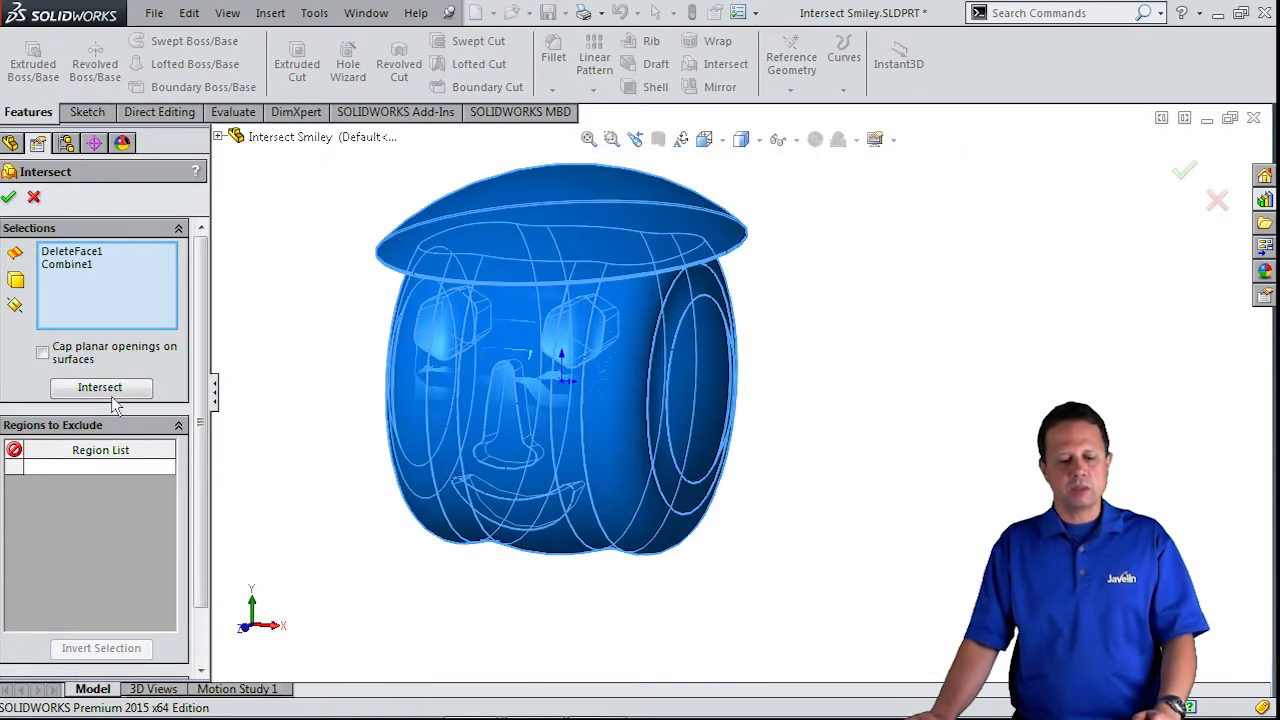
pyautogui.click(100, 388)
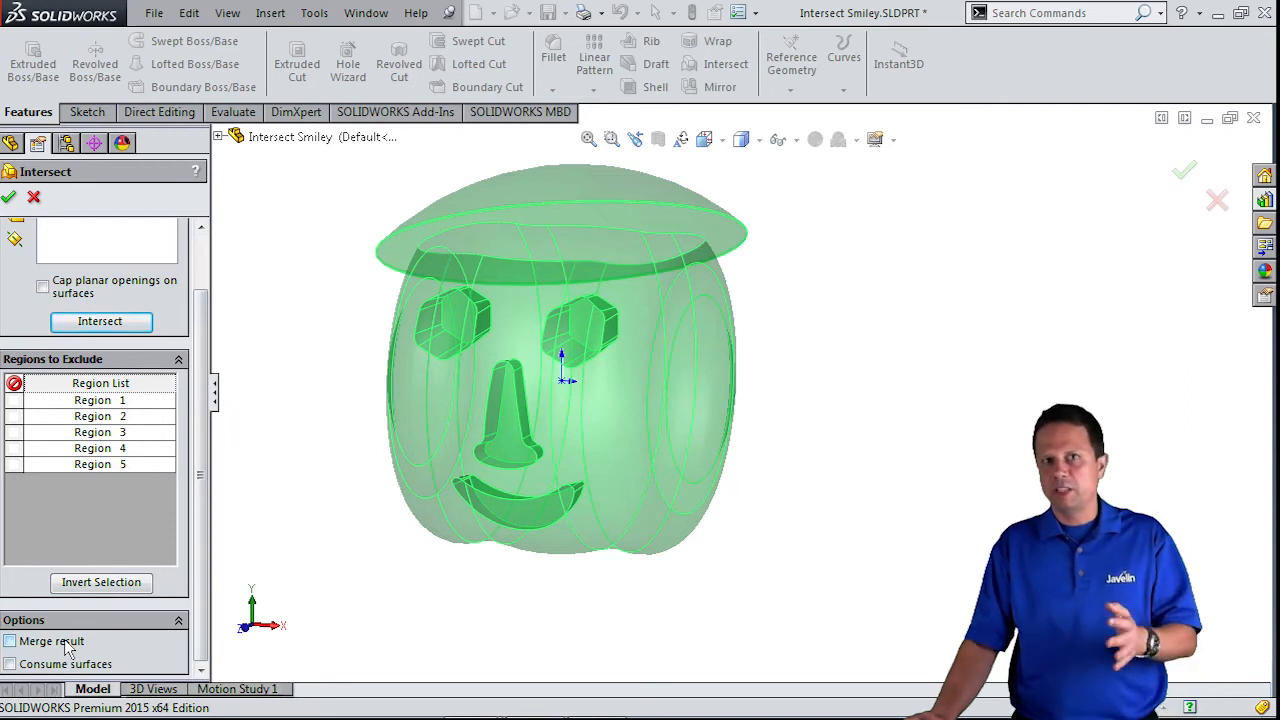
pyautogui.moveTo(94, 56)
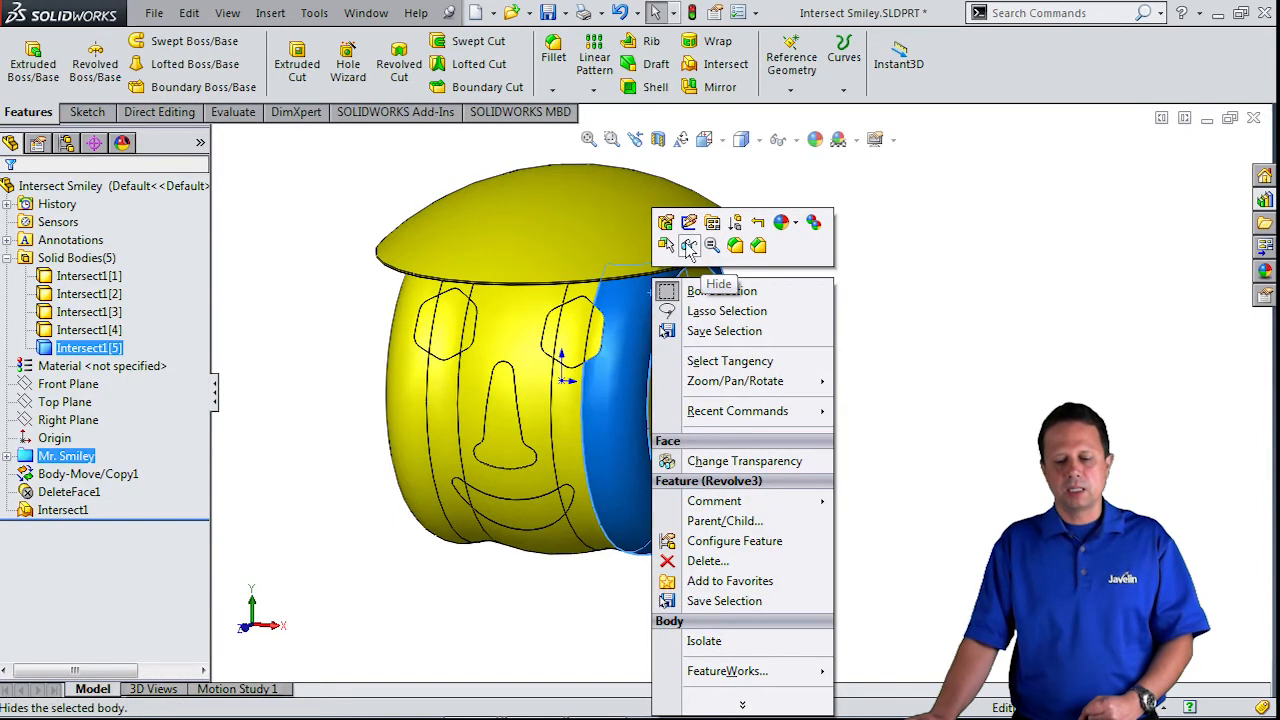
# Hide the outer head body to view the features alone, then show it again.
pyautogui.click(718, 290)
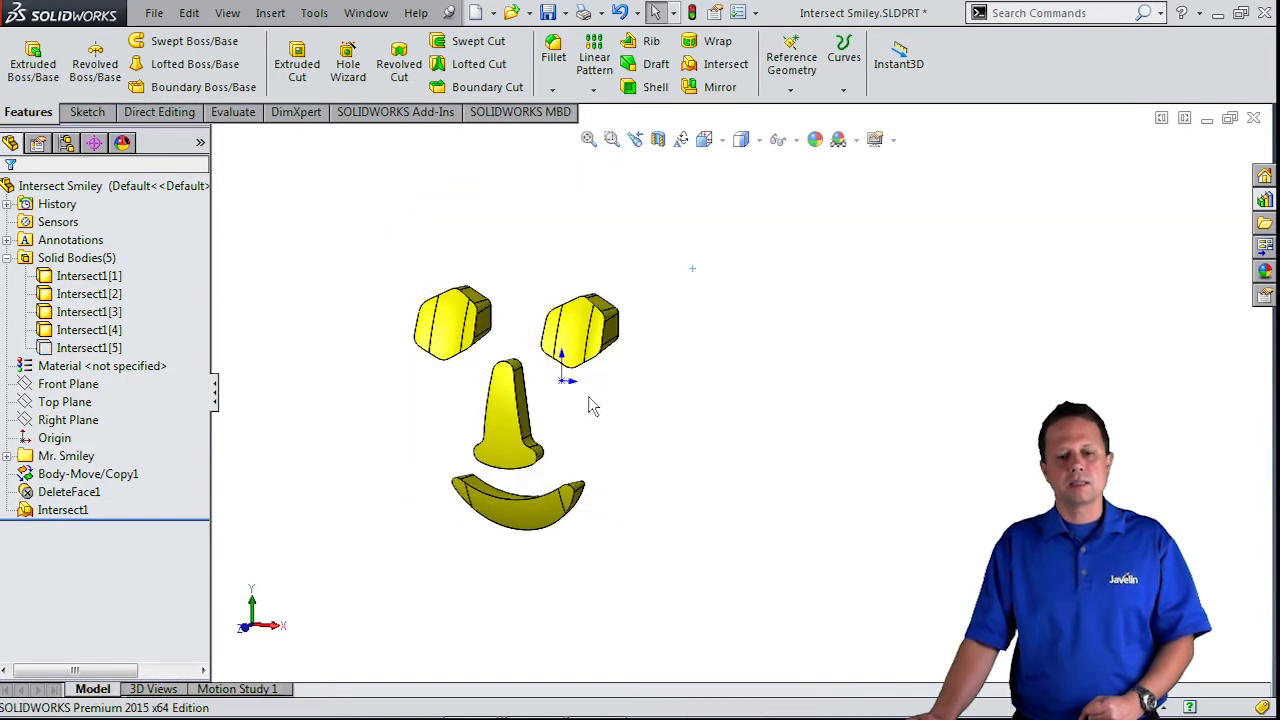
pyautogui.rightClick(84, 348)
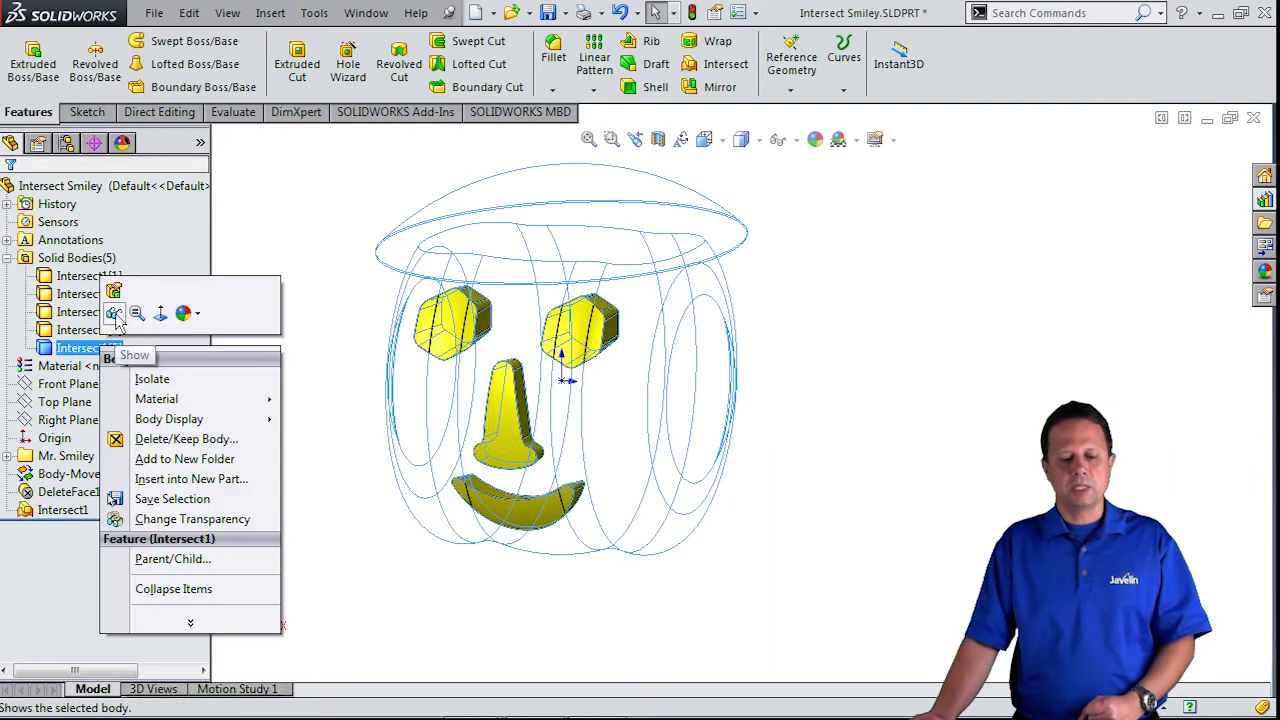
pyautogui.click(152, 378)
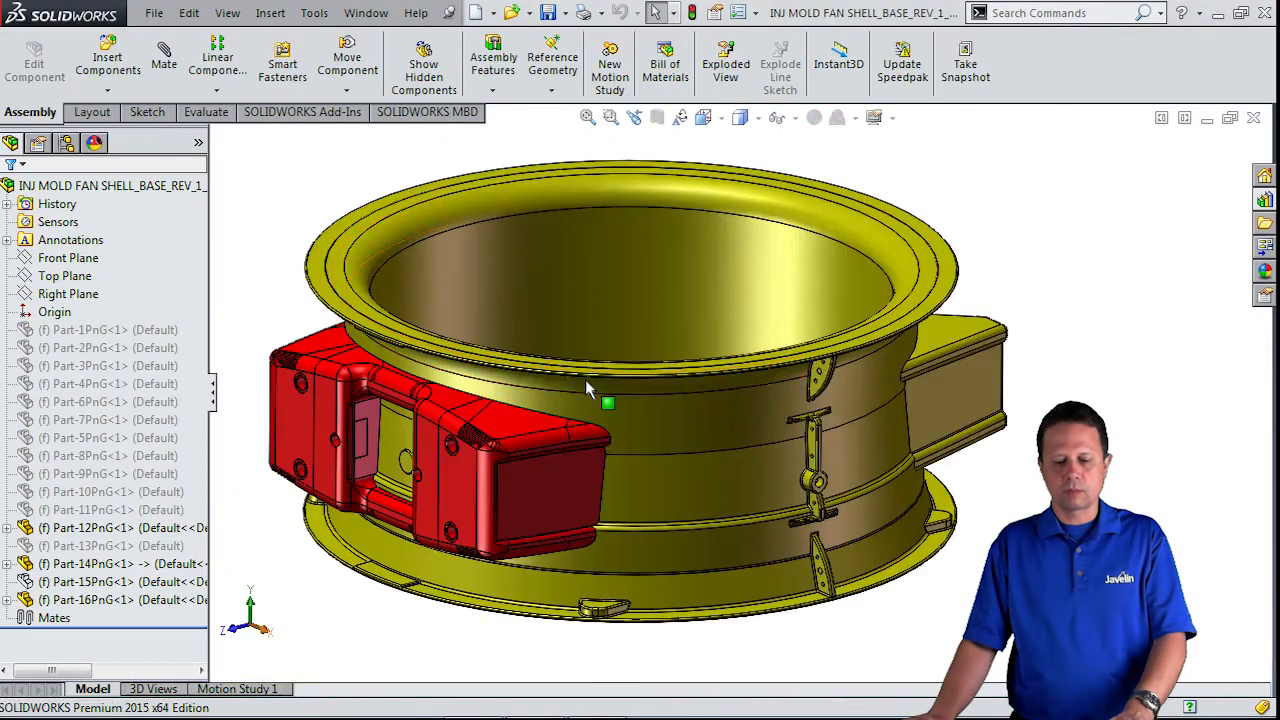
# Rotate the fan shell mold assembly and cut a section view along the Right Plane.
pyautogui.moveTo(600, 400); pyautogui.dragTo(516, 472)
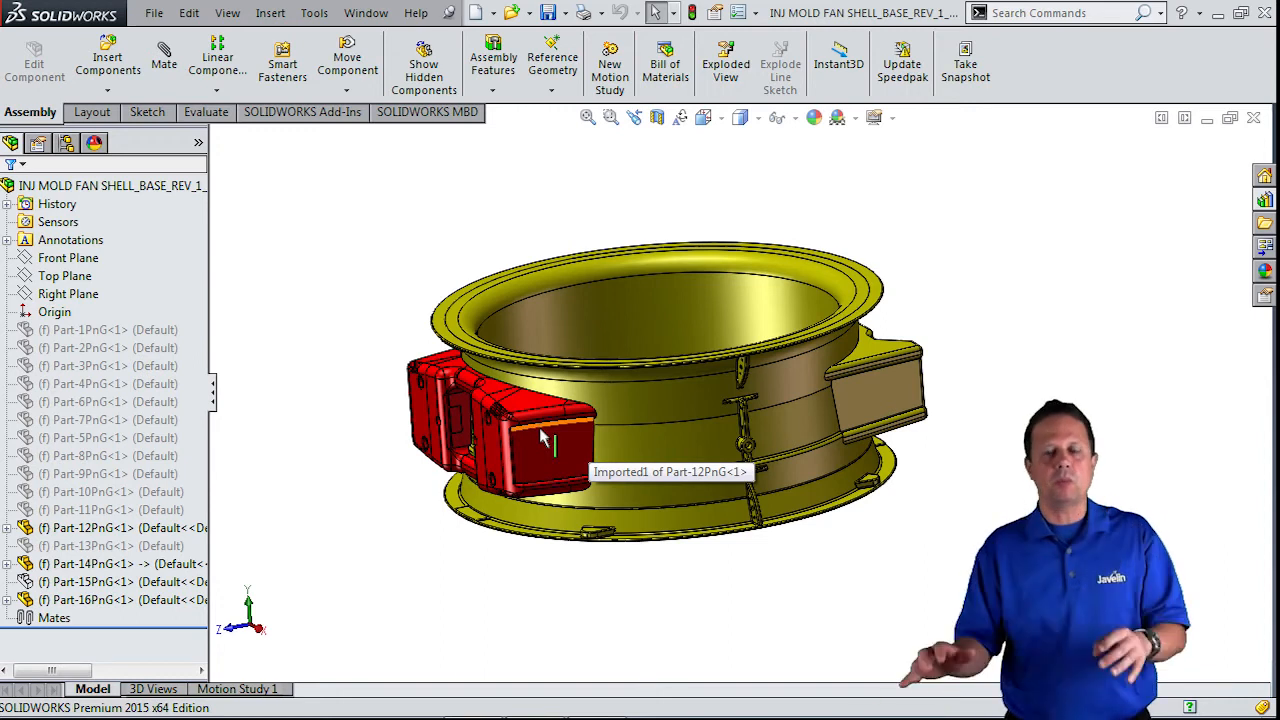
pyautogui.moveTo(112, 298)
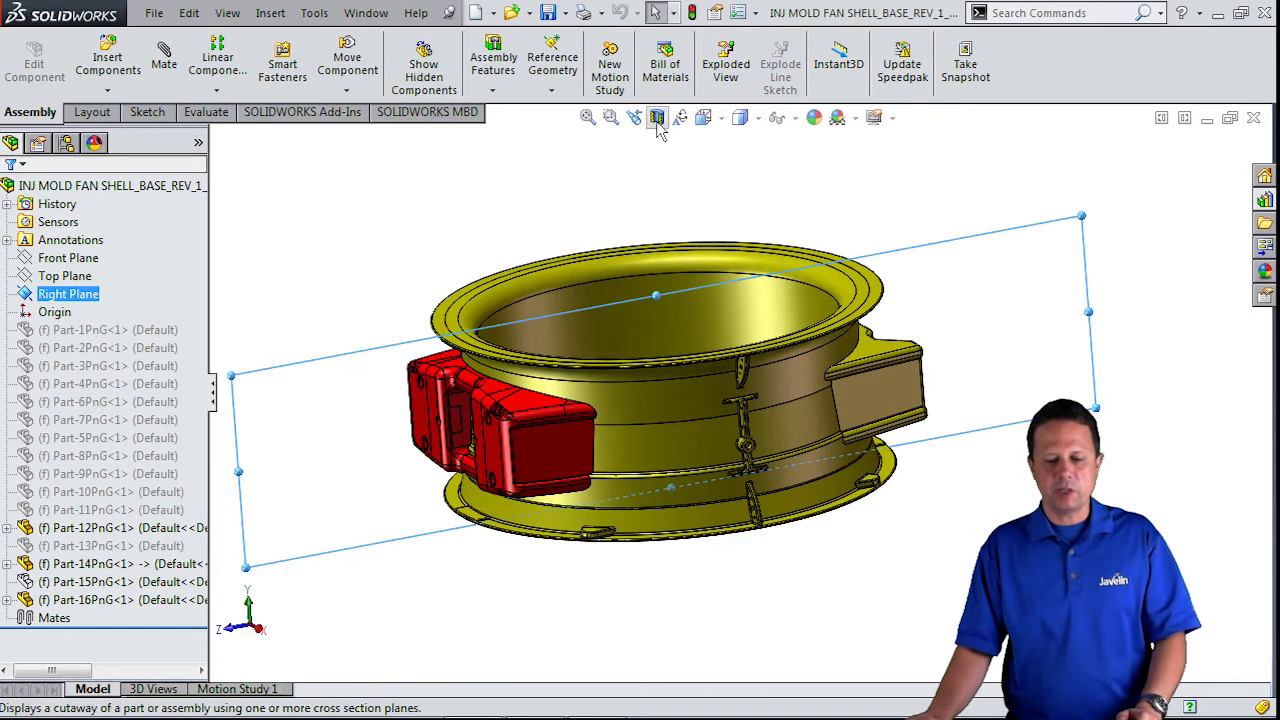
pyautogui.click(656, 116)
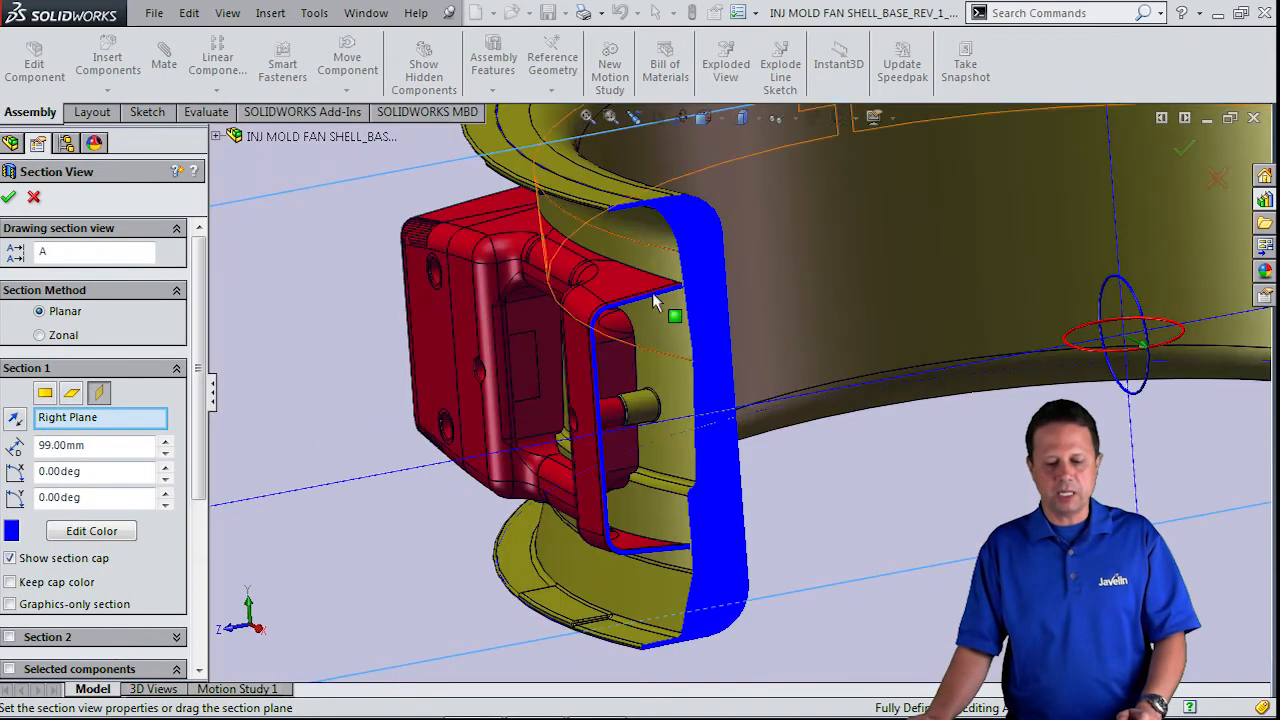
pyautogui.moveTo(664, 390)
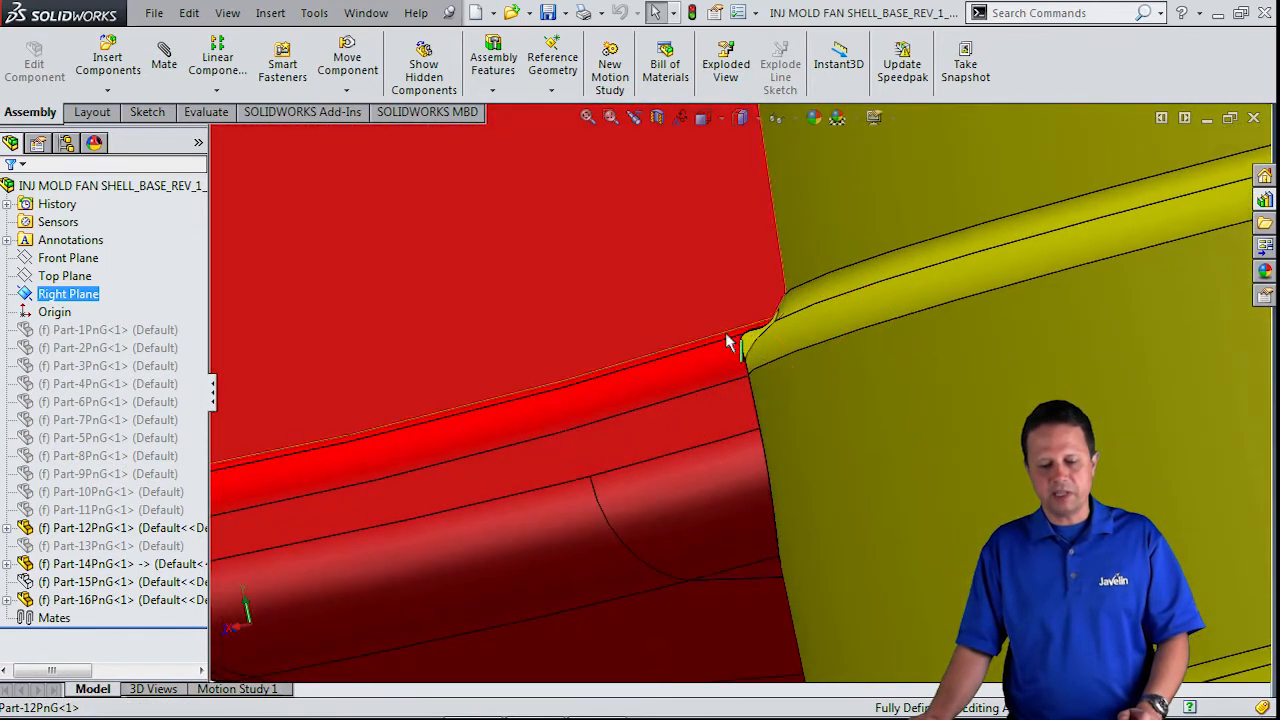
pyautogui.moveTo(740, 342)
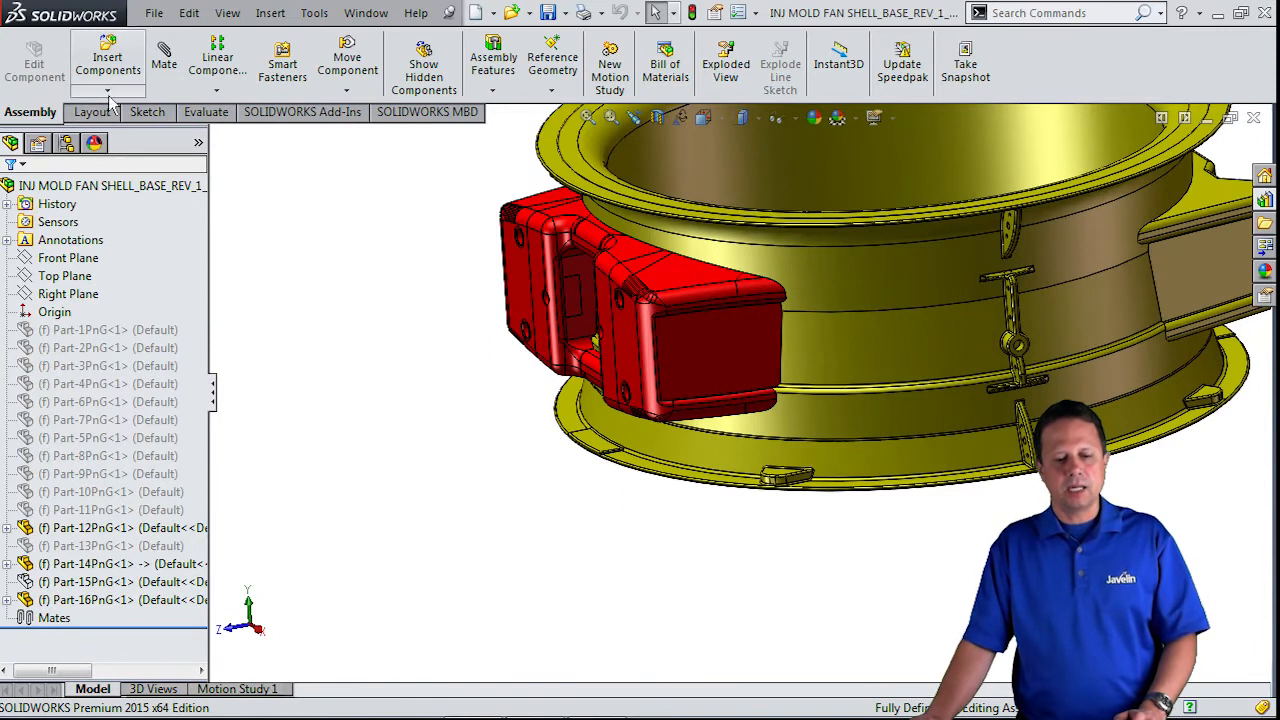
# Insert a new in-context part into the assembly and name it Fluid.
pyautogui.click(108, 50)
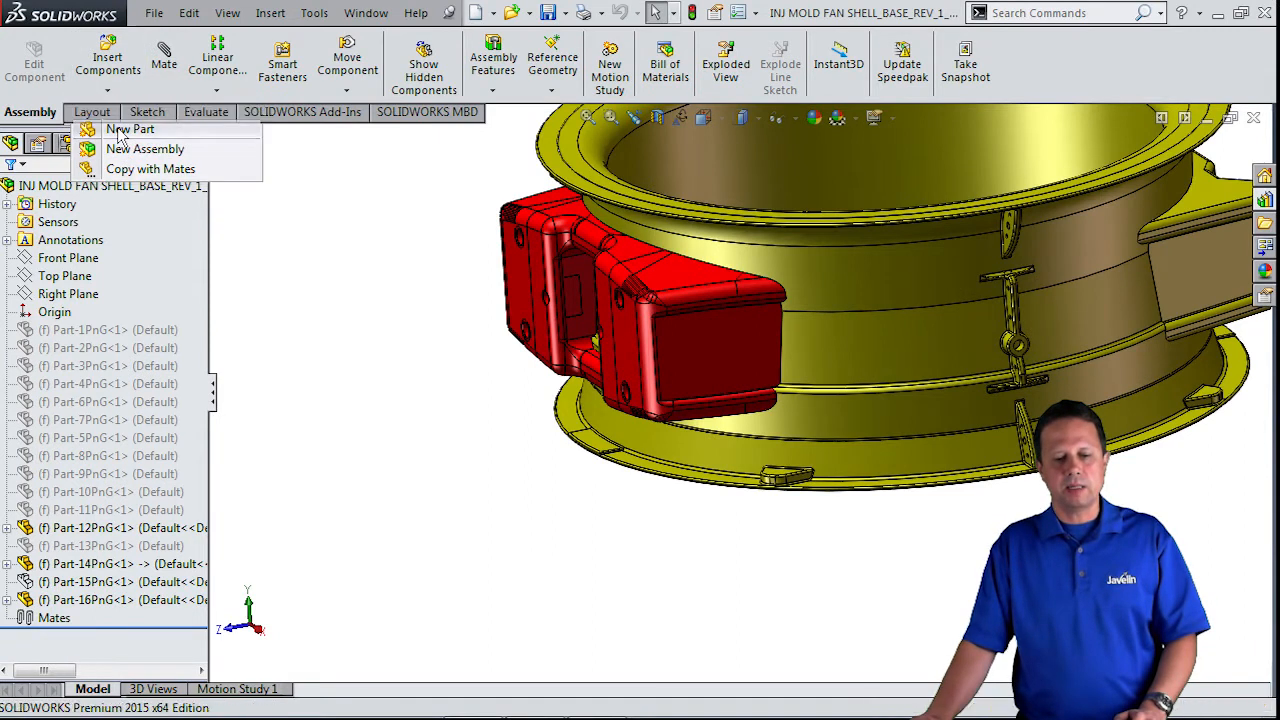
pyautogui.click(130, 128)
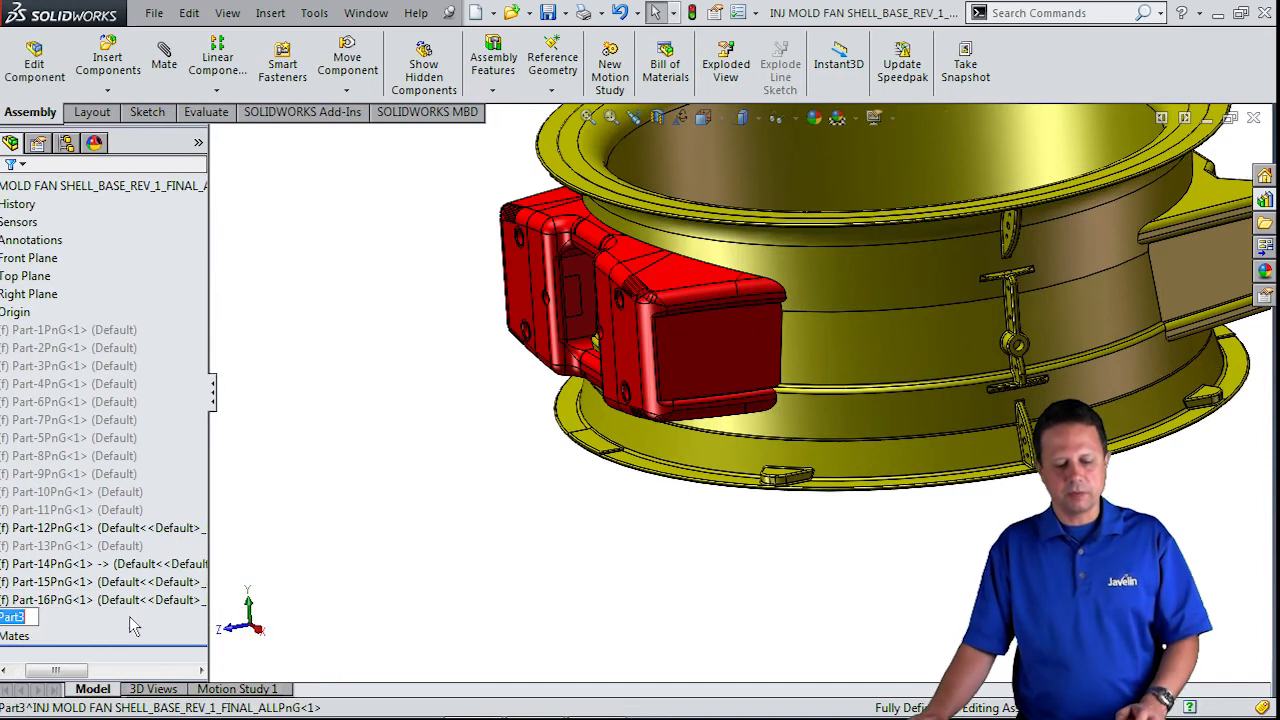
pyautogui.write('Fluid^INJ MOLD FAN SHELL')
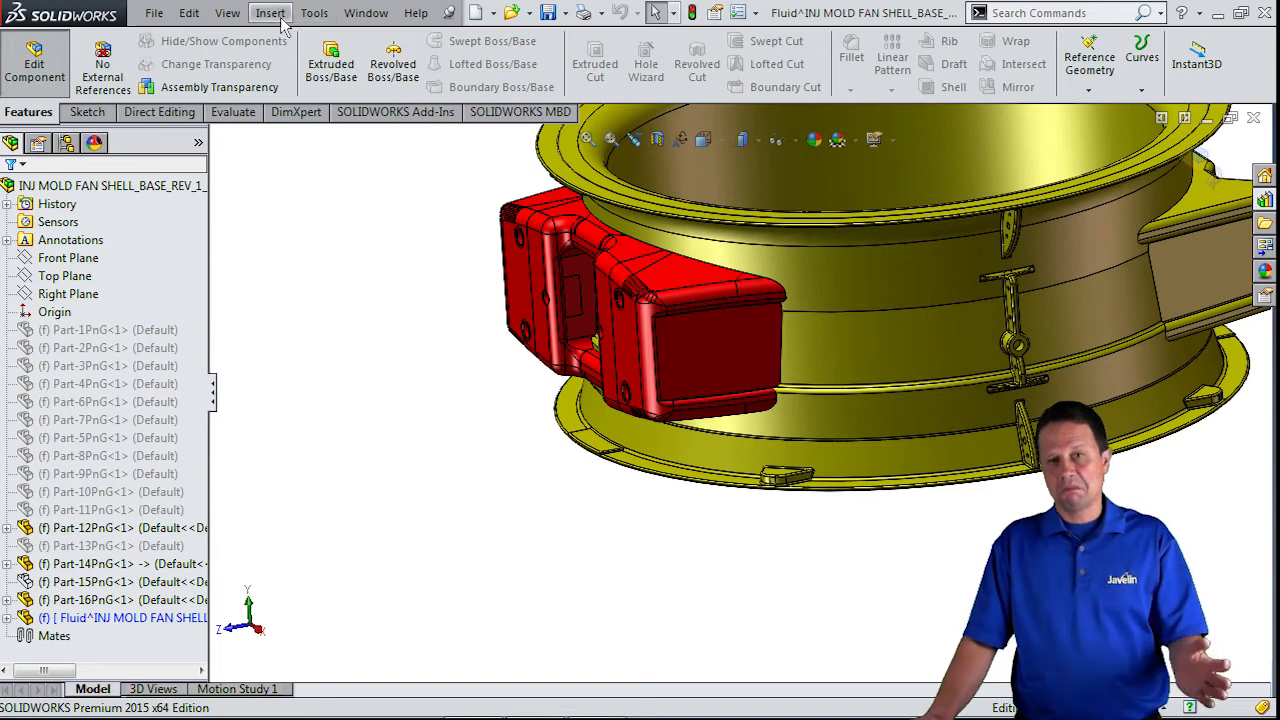
# Start a Join feature in the Fluid part and add a mold component to the selection.
pyautogui.click(270, 12)
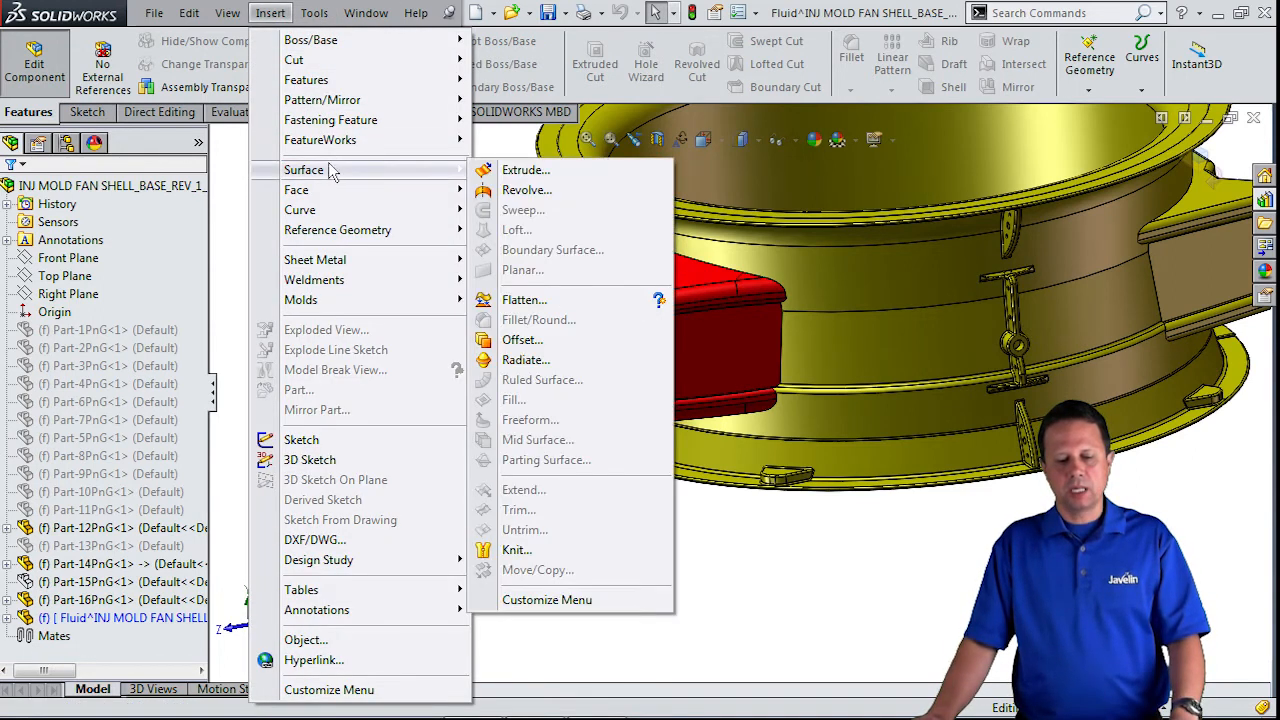
pyautogui.moveTo(350, 220)
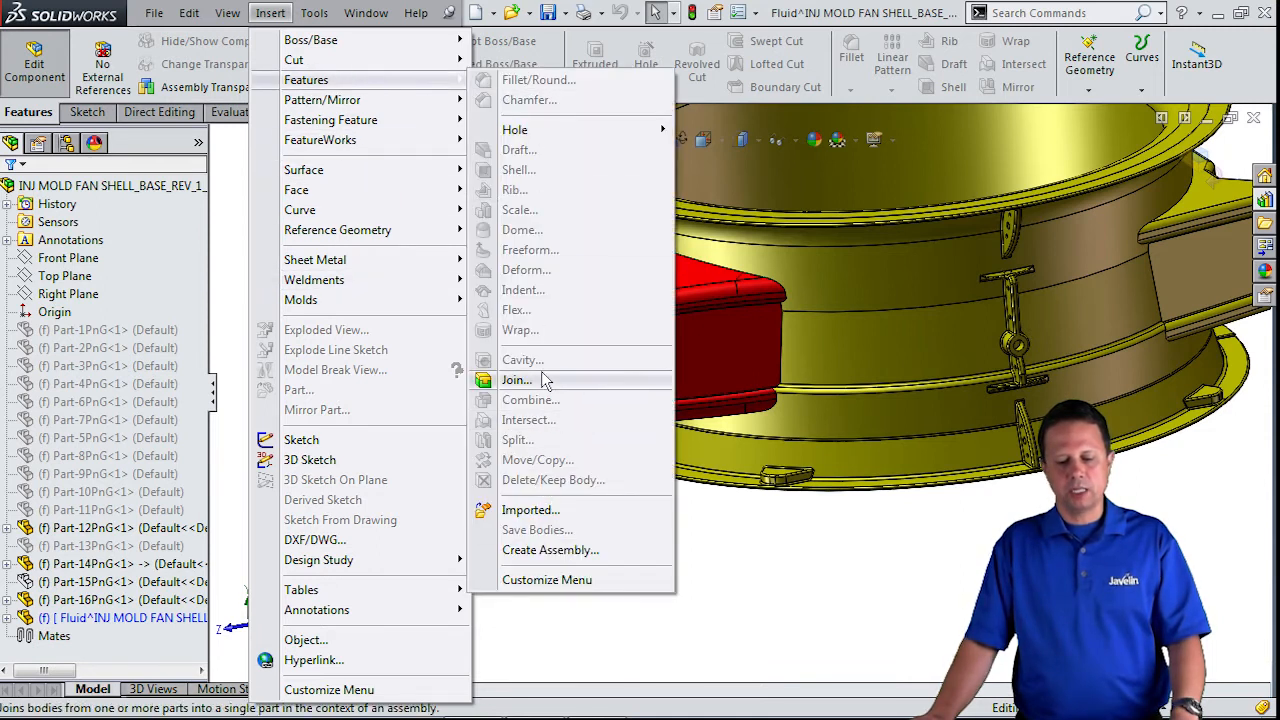
pyautogui.click(516, 380)
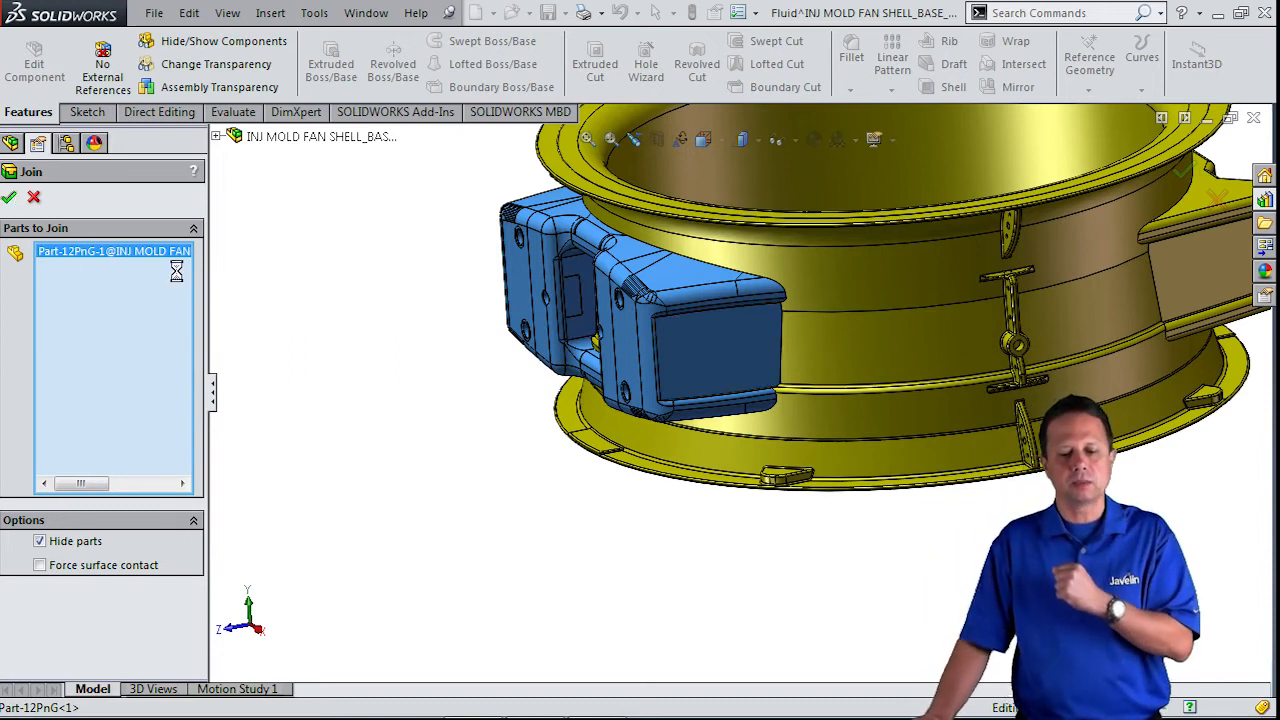
pyautogui.click(8, 198)
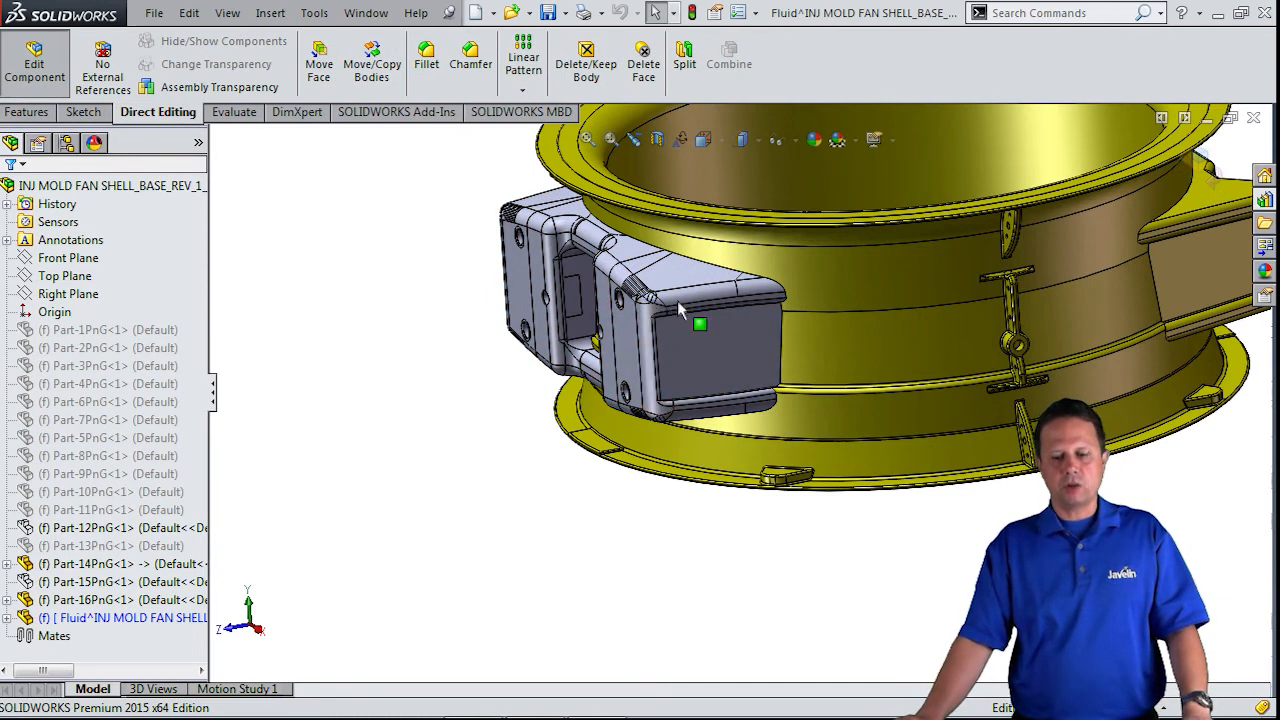
# Open Fluid on its own and Move Face its saved cavity faces outward by 4 mm.
pyautogui.rightClick(660, 340)
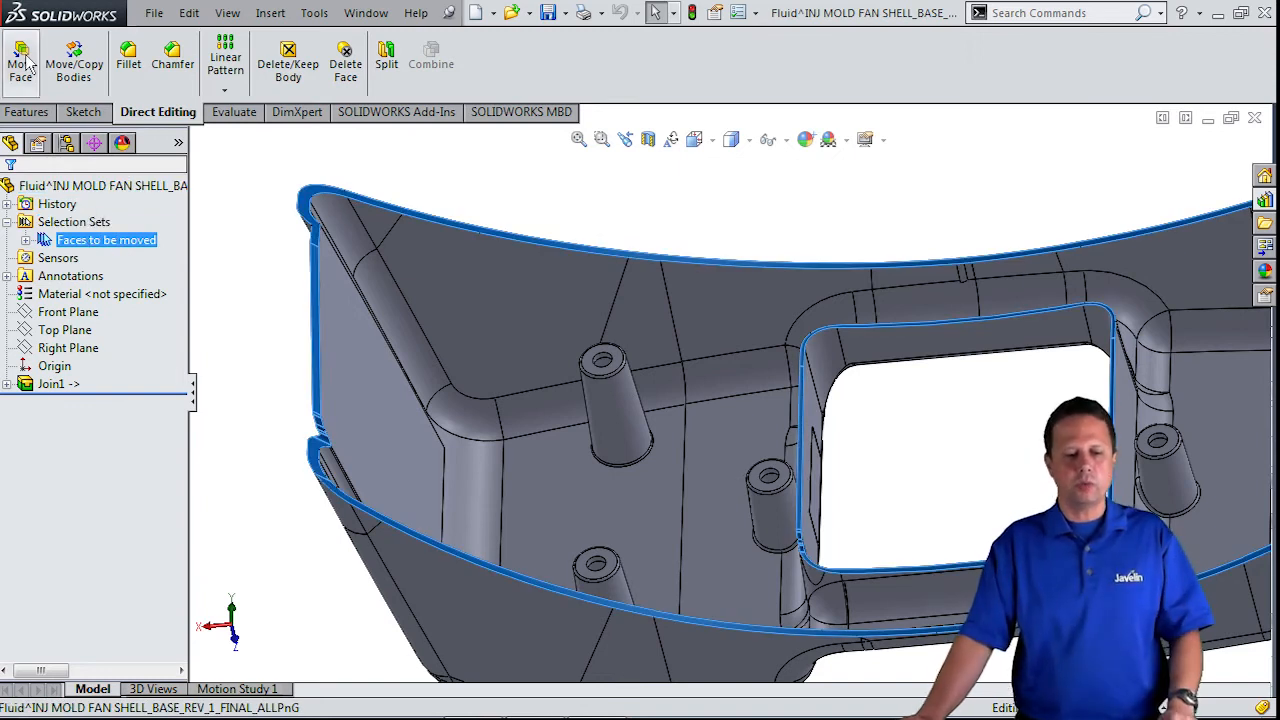
pyautogui.click(20, 60)
pyautogui.write('4')
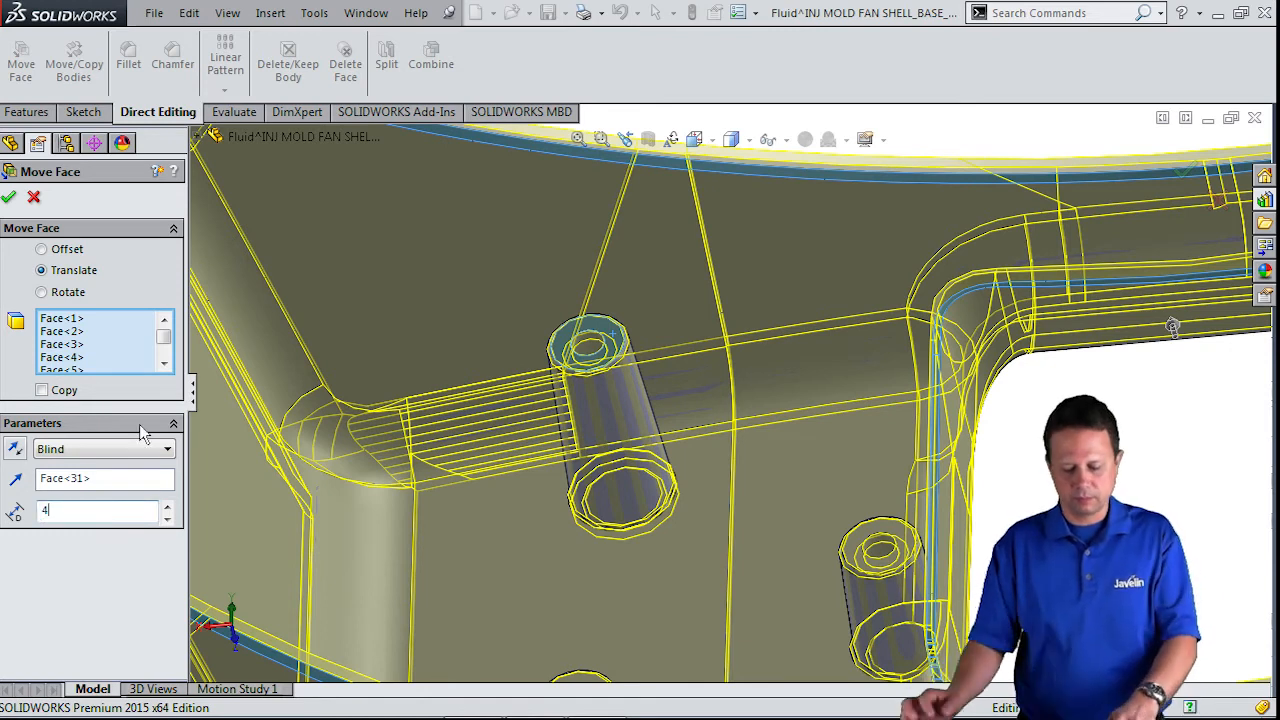
pyautogui.write('mm')
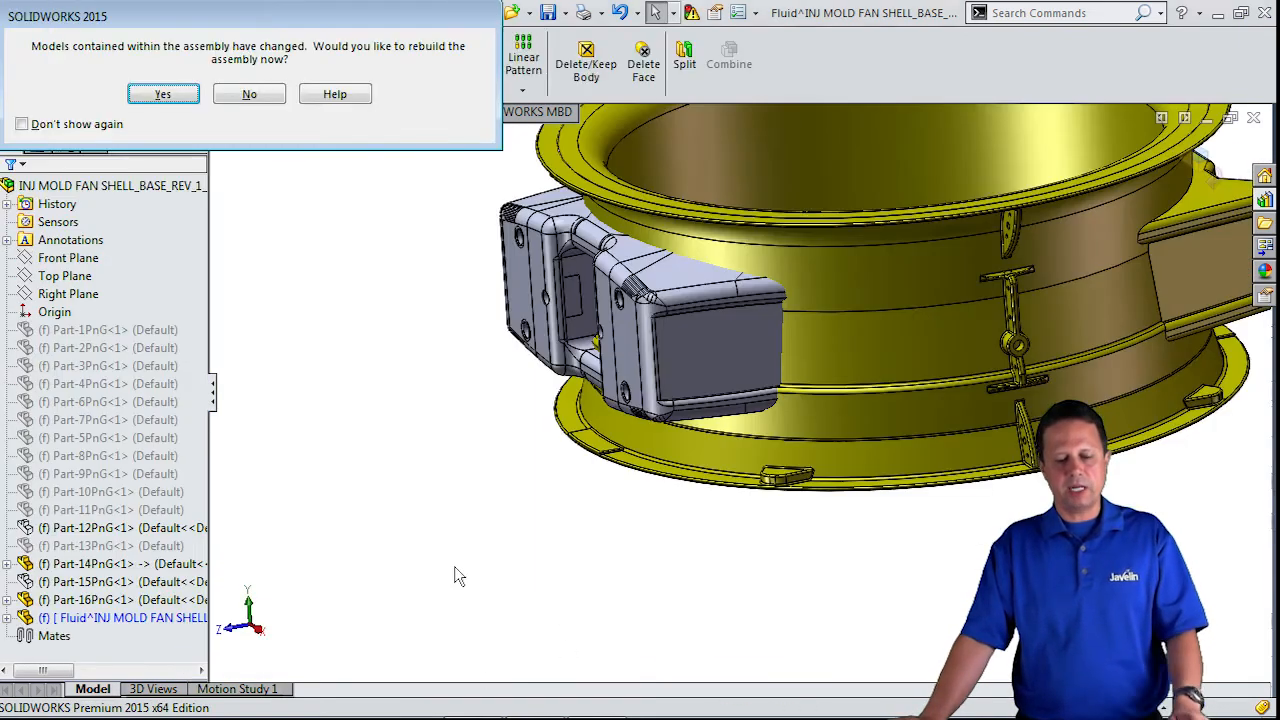
# Rebuild, then join Part-14PnG-1 into Fluid as a second Join feature.
pyautogui.click(162, 94)
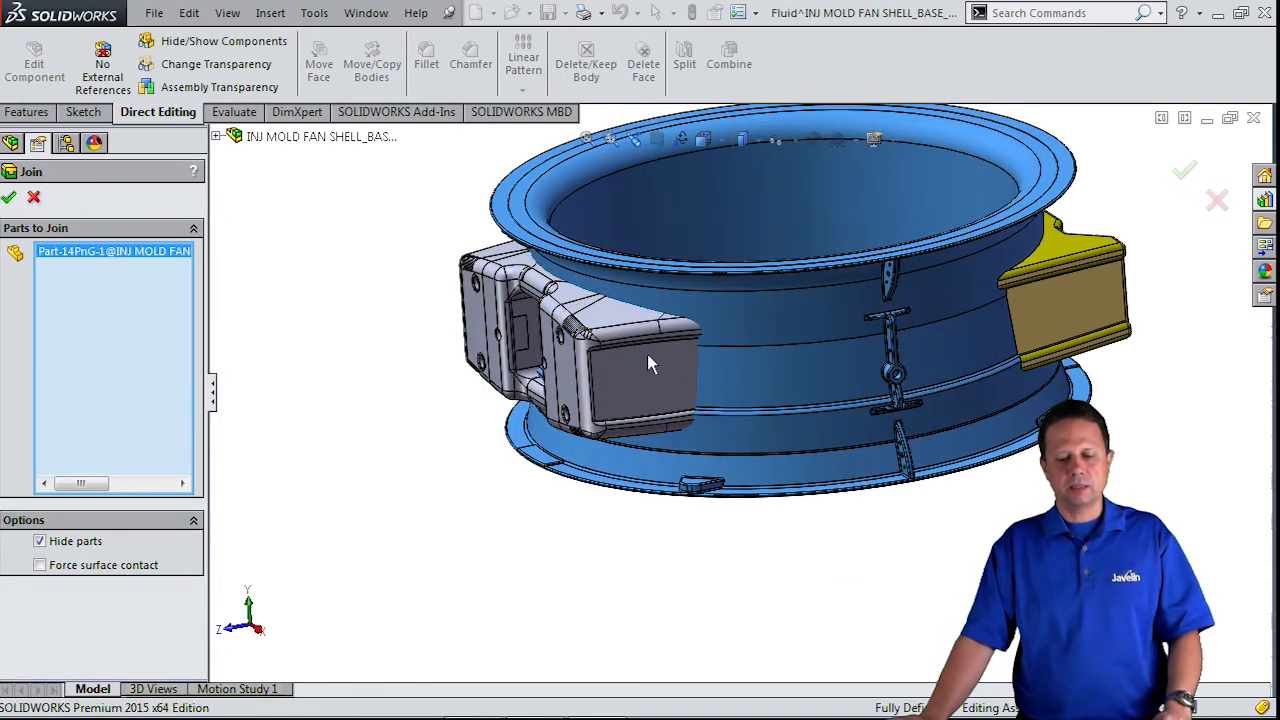
pyautogui.click(8, 198)
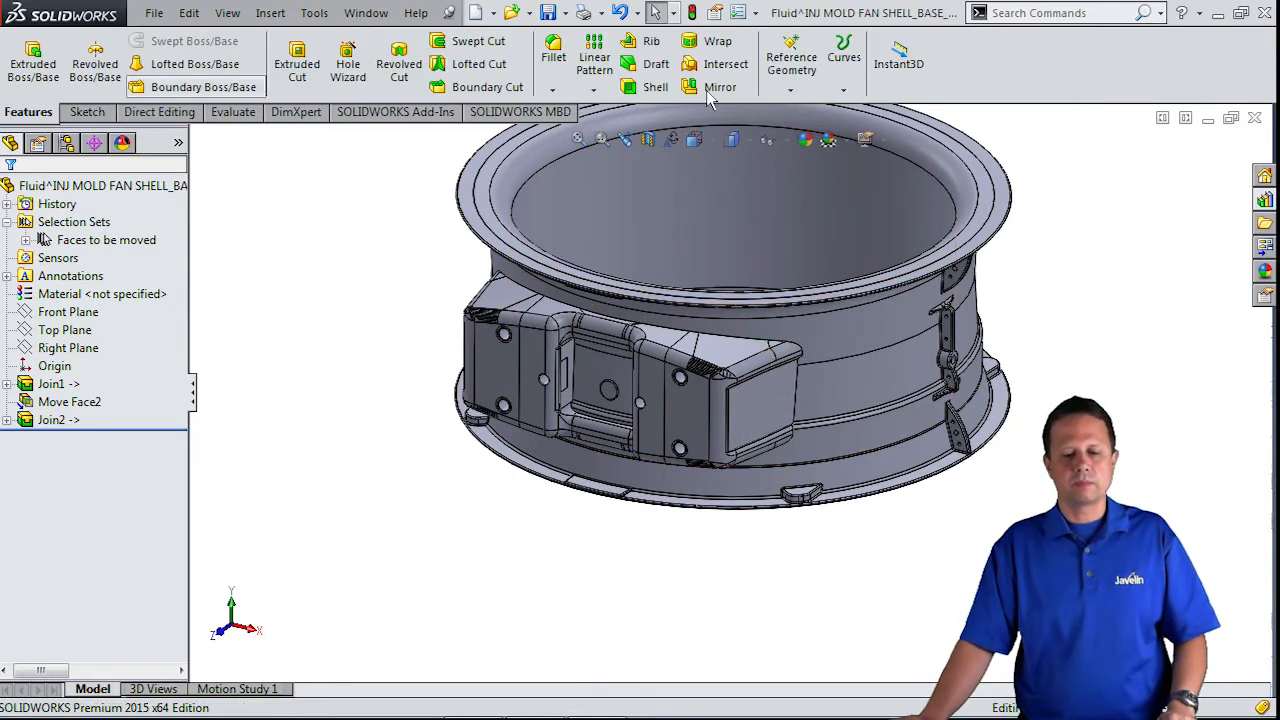
# Intersect Join2 with the Right Plane, excluding regions, leaving six solid bodies.
pyautogui.click(724, 62)
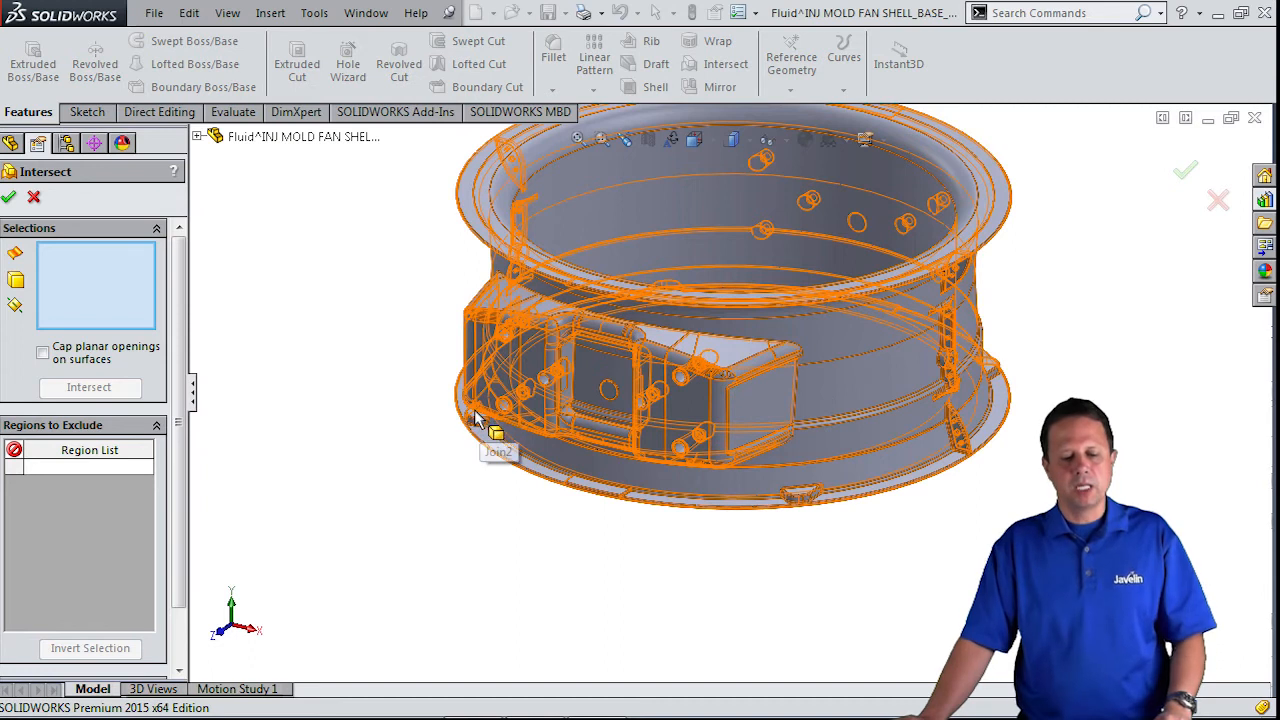
pyautogui.click(490, 430)
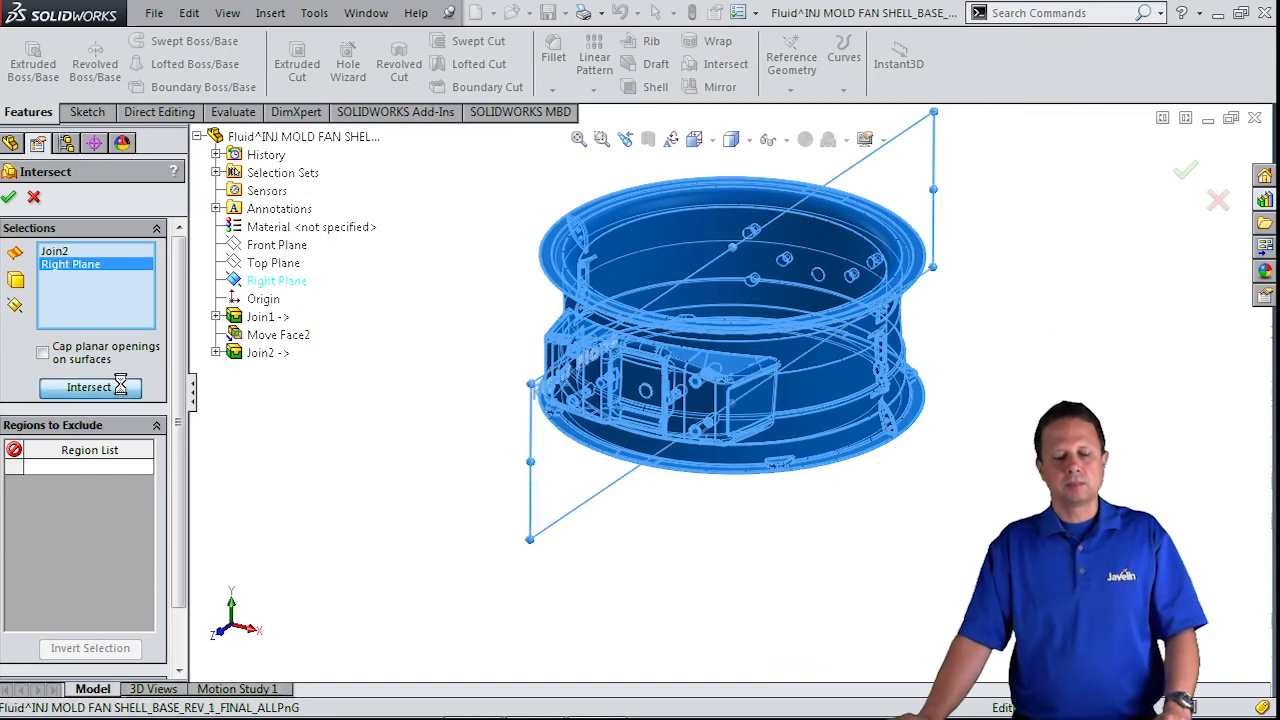
pyautogui.click(90, 388)
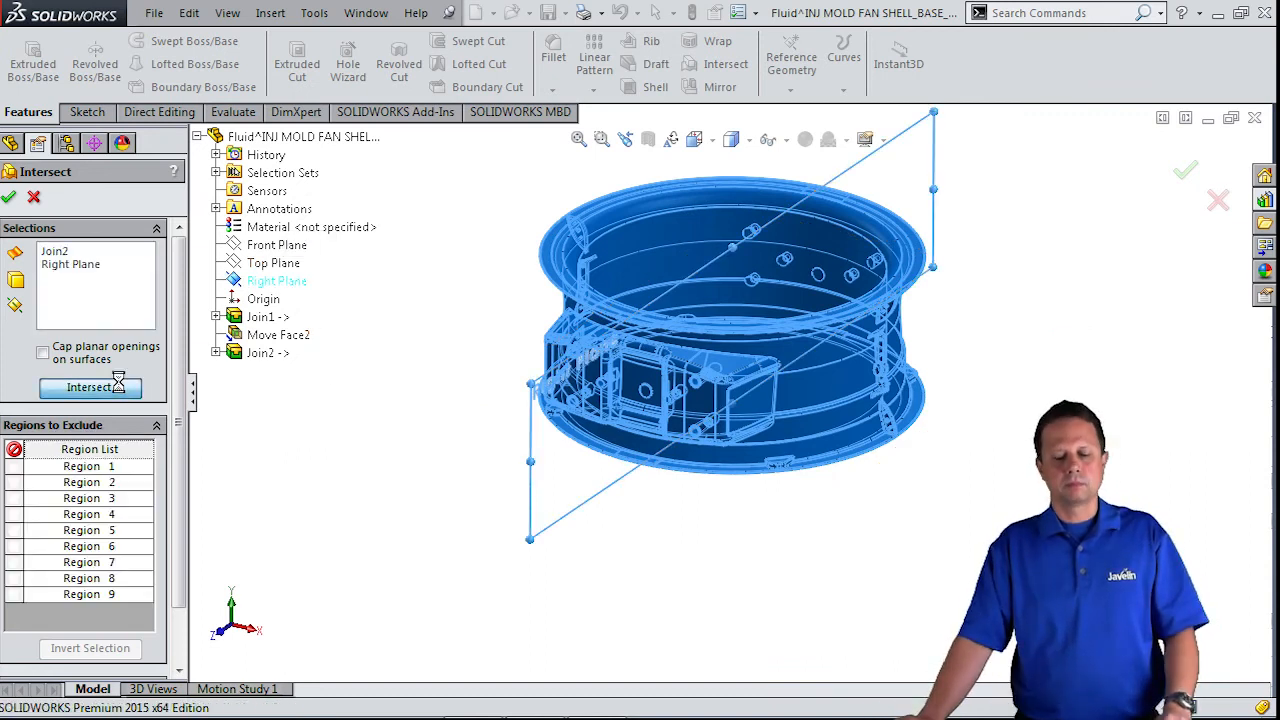
pyautogui.click(88, 388)
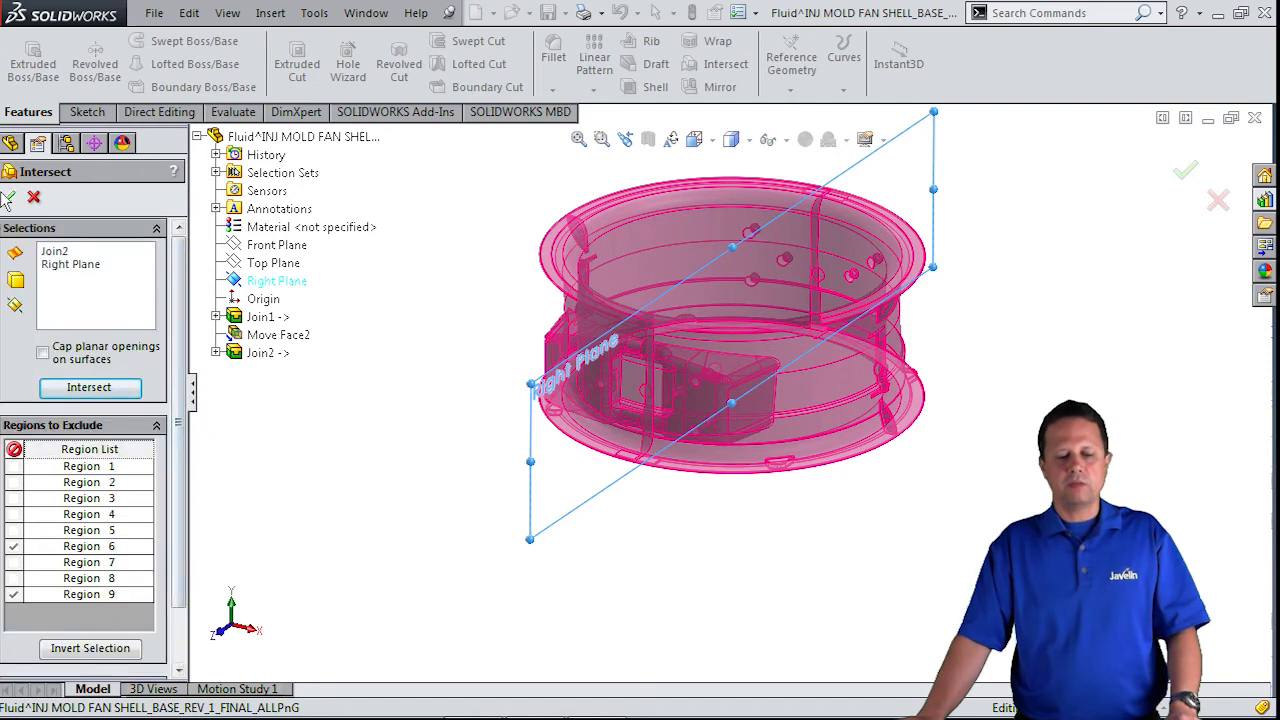
pyautogui.click(1184, 168)
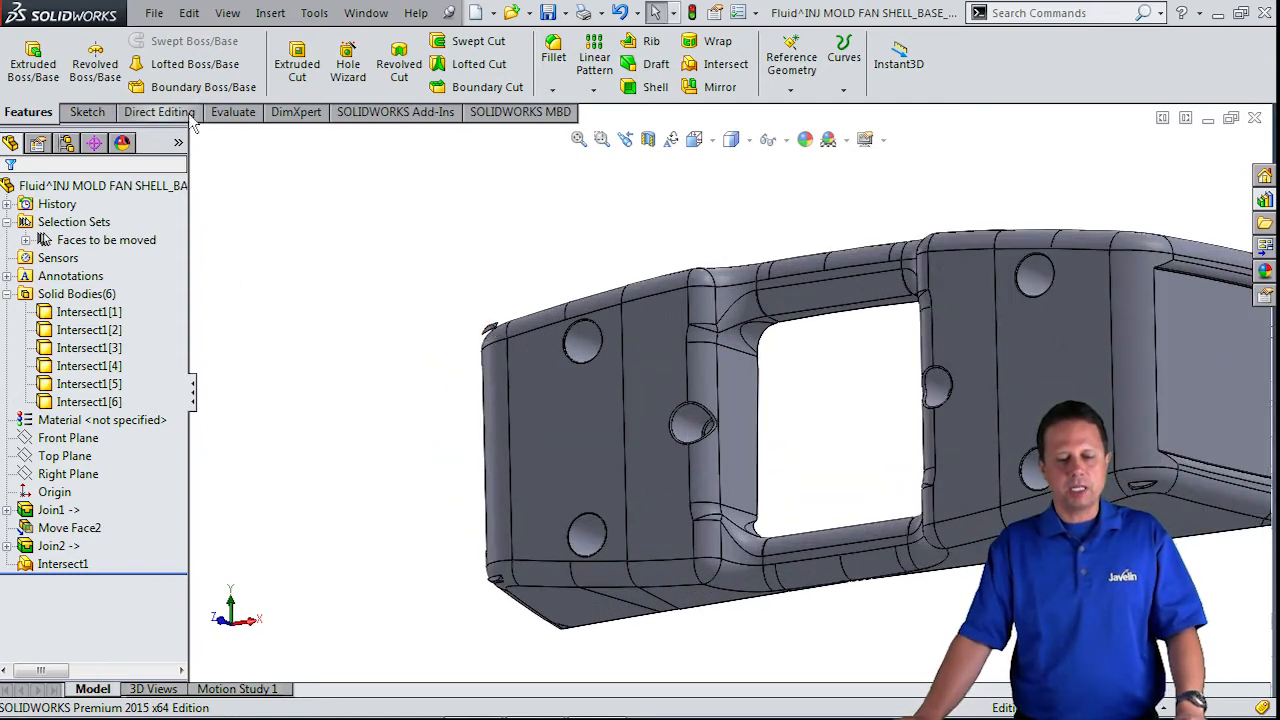
# Use Delete/Keep Body to keep only the cavity body from Intersect1.
pyautogui.click(156, 112)
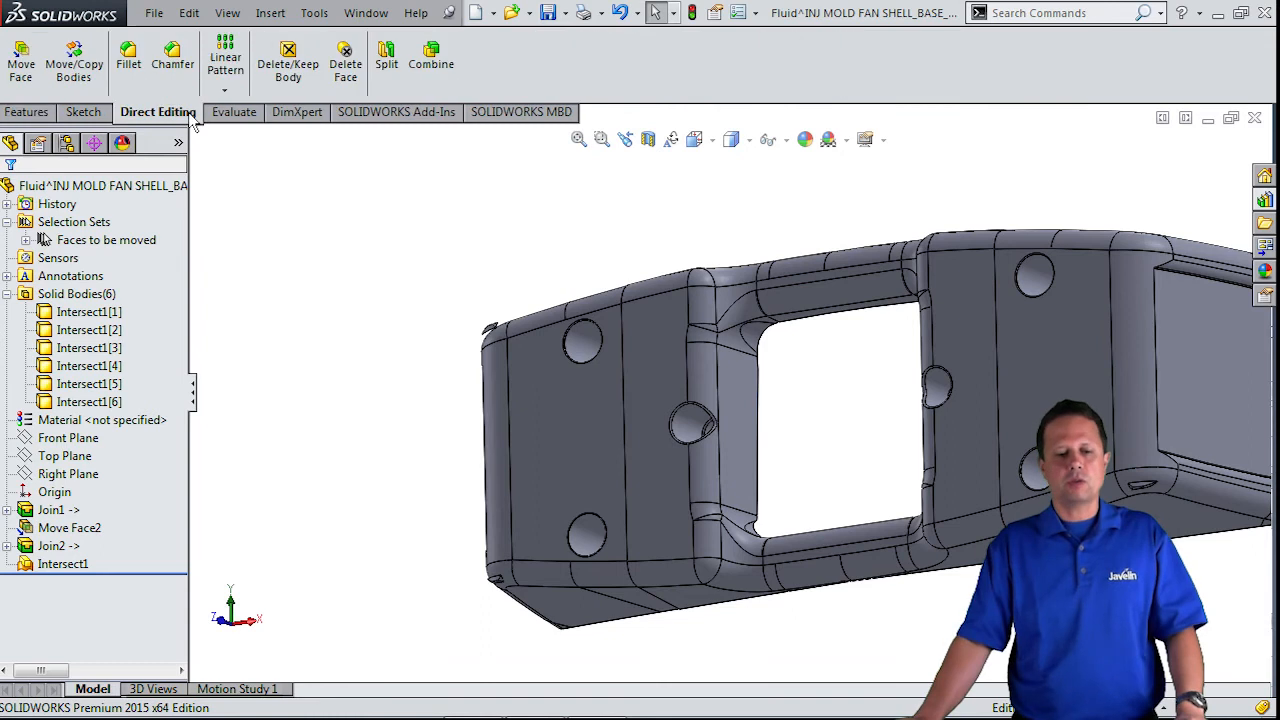
pyautogui.moveTo(288, 56)
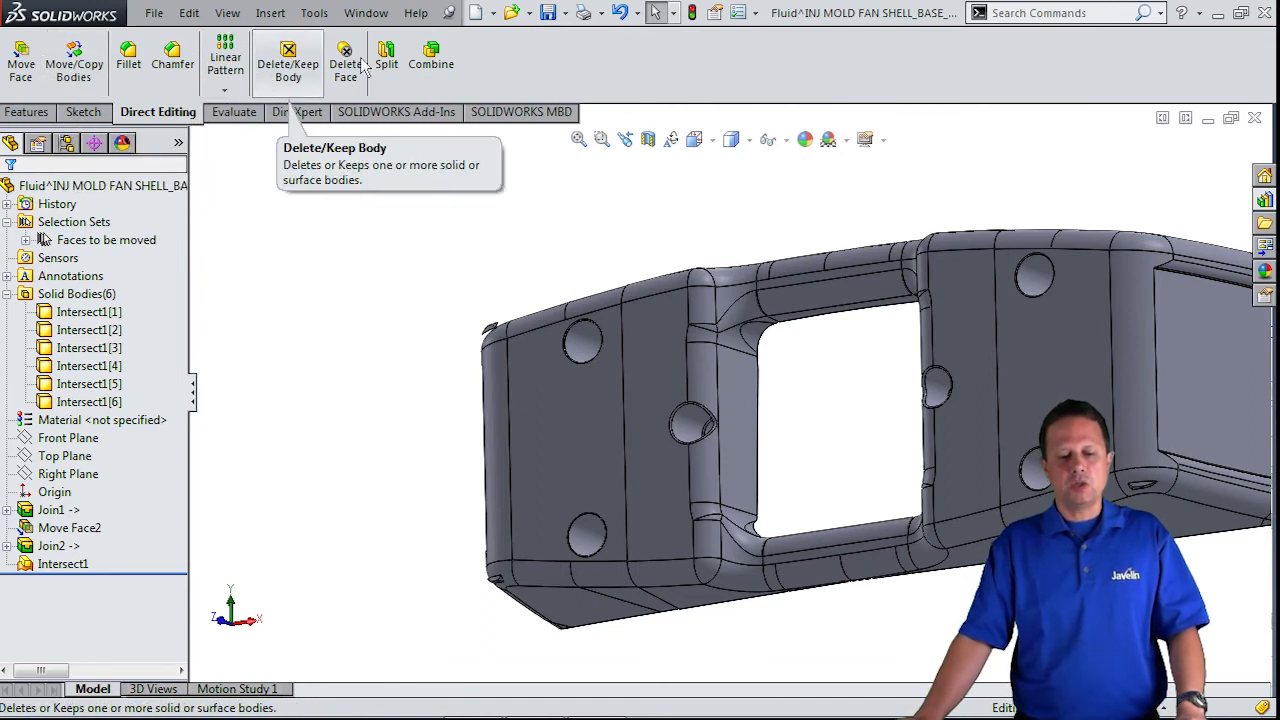
pyautogui.click(288, 56)
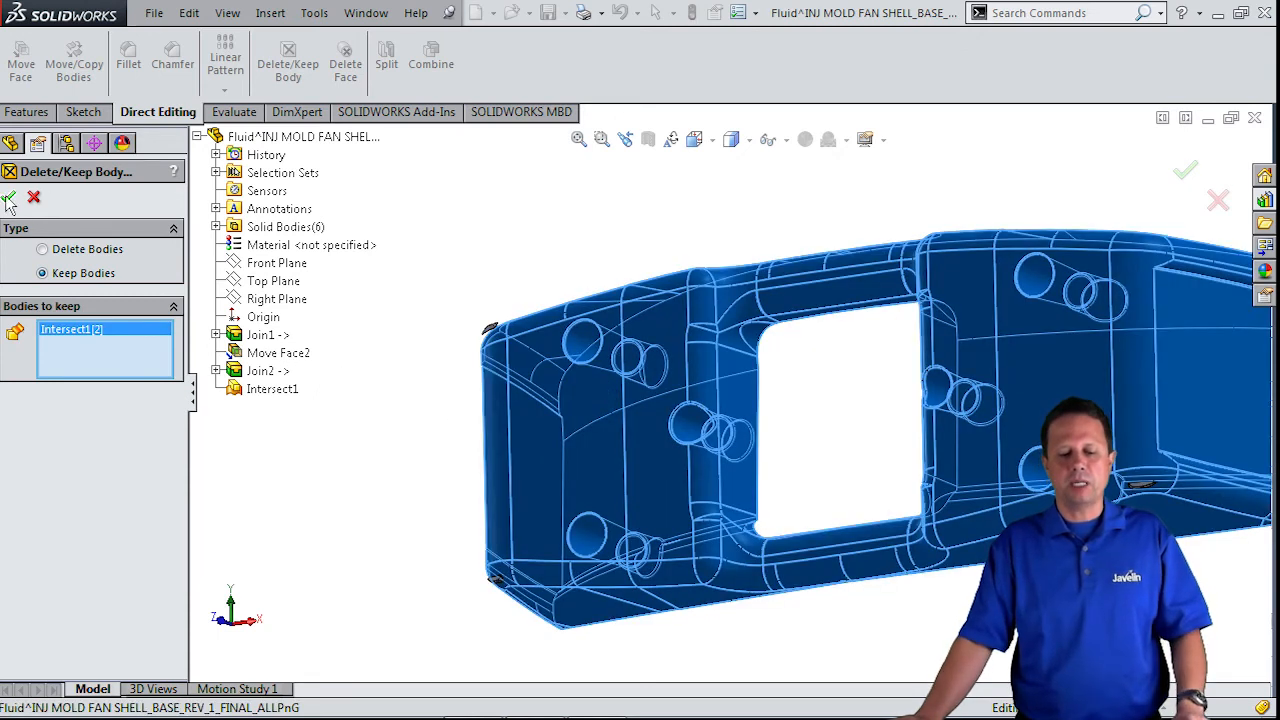
pyautogui.click(1184, 170)
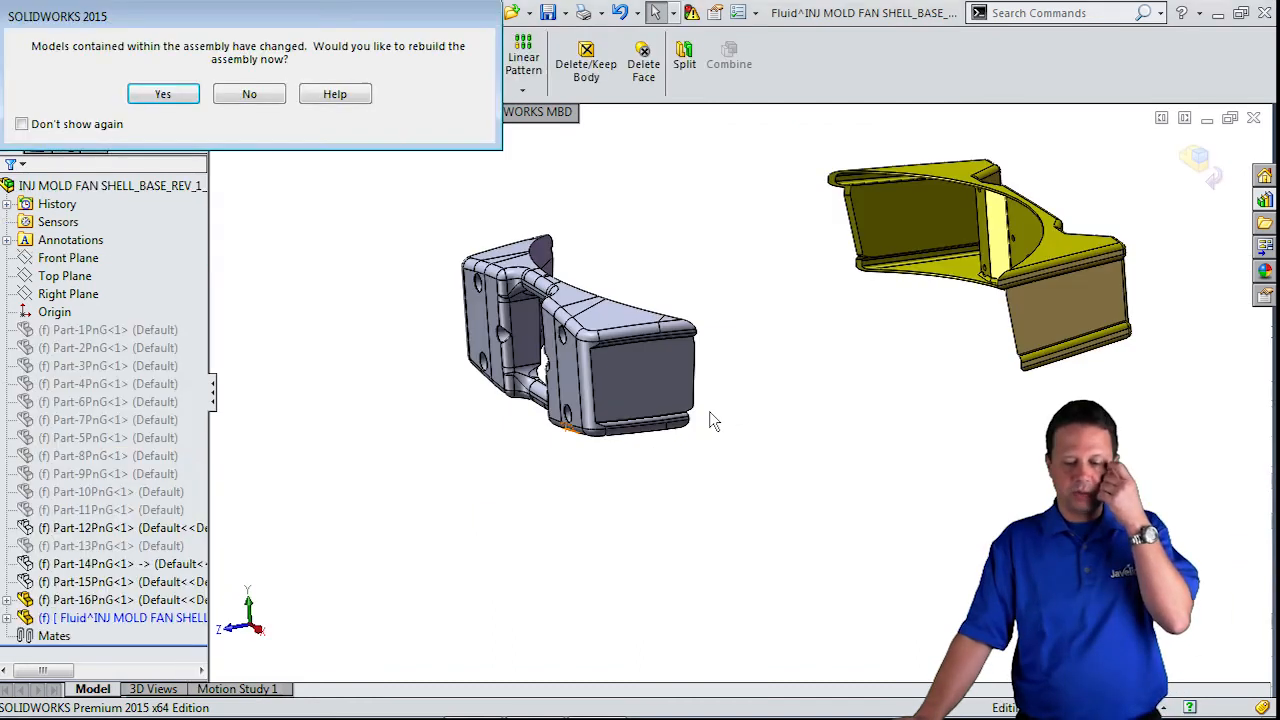
# Rebuild the assembly and show the hidden mold shell components again.
pyautogui.click(162, 94)
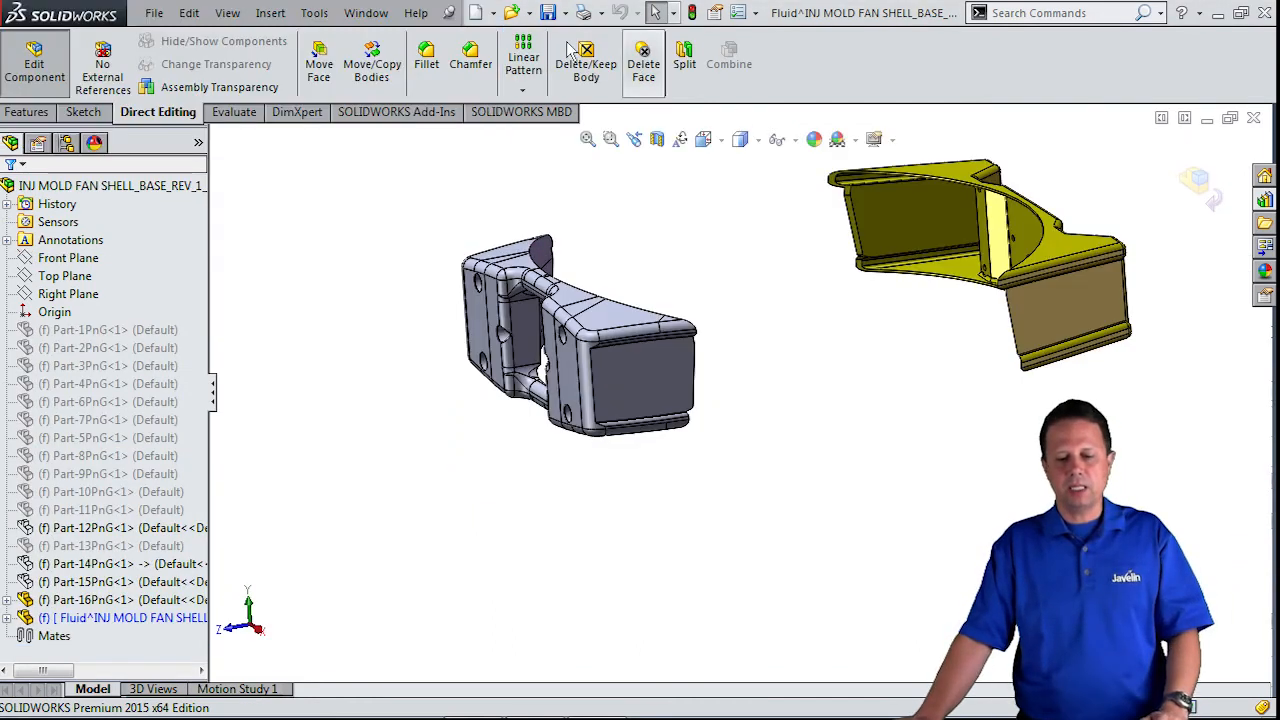
pyautogui.click(656, 140)
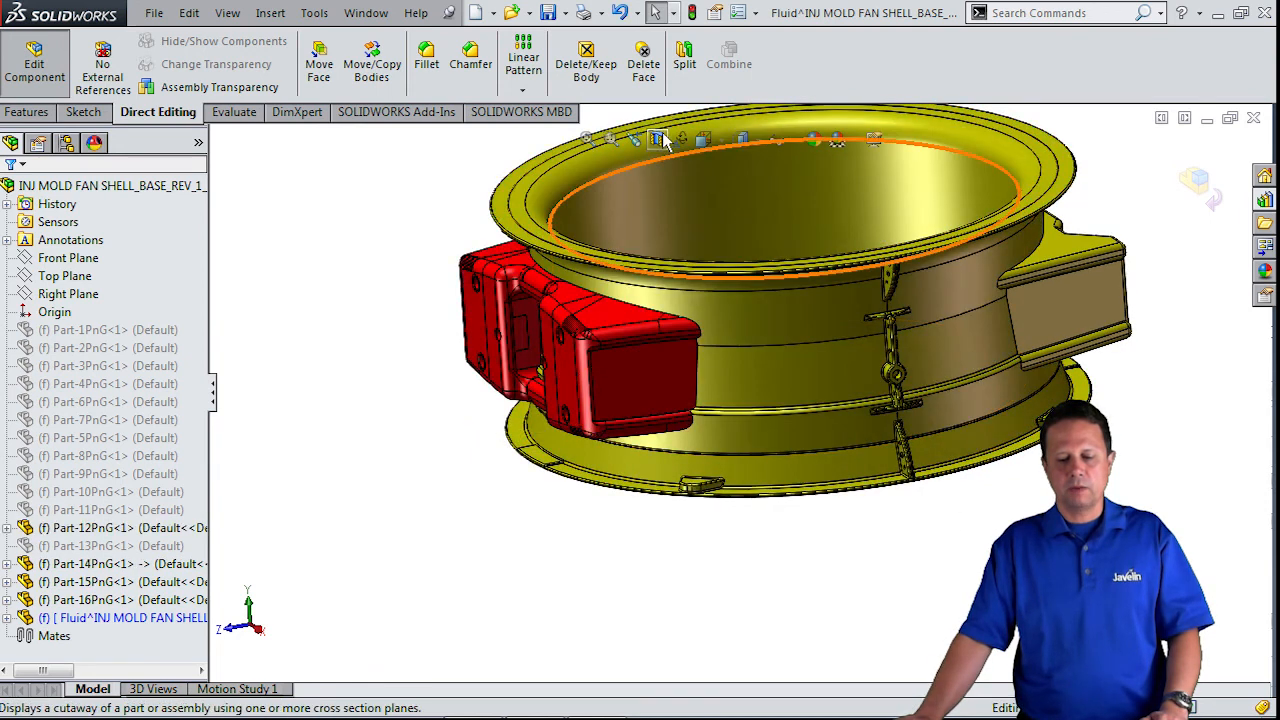
# Apply a section view on the Right Plane offset 3.70 in, exposing the fluid.
pyautogui.click(656, 138)
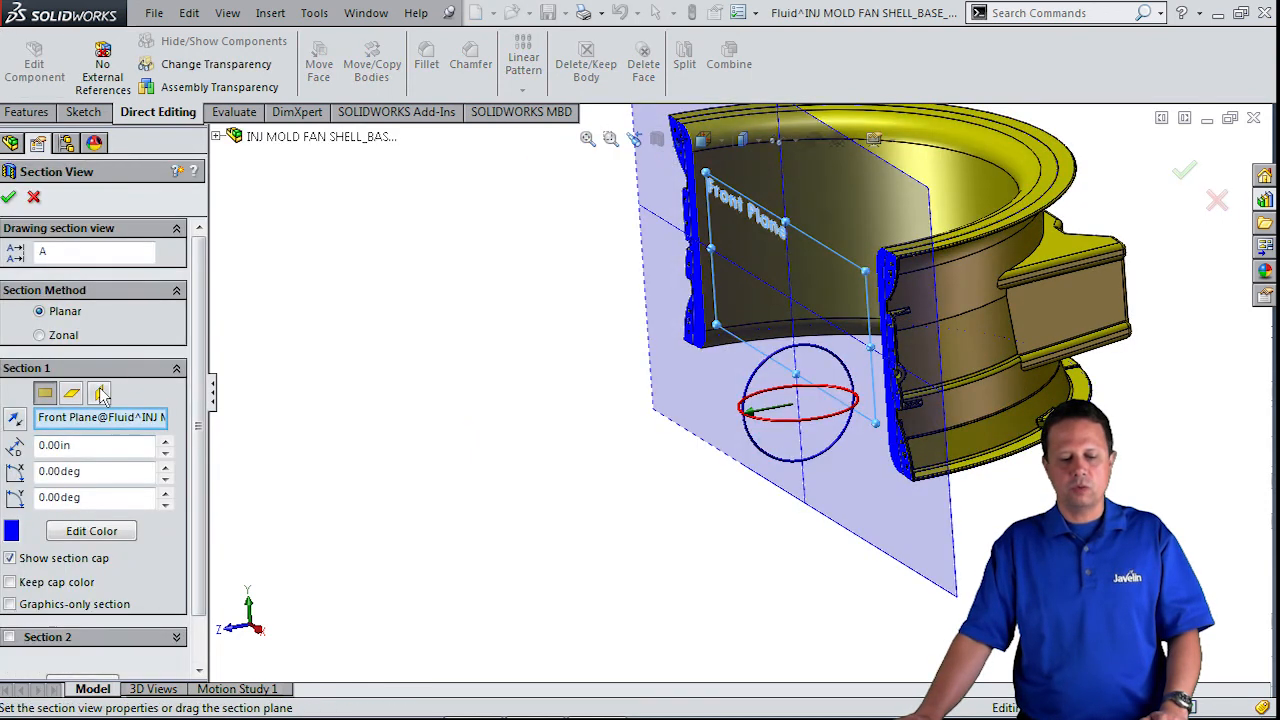
pyautogui.click(100, 392)
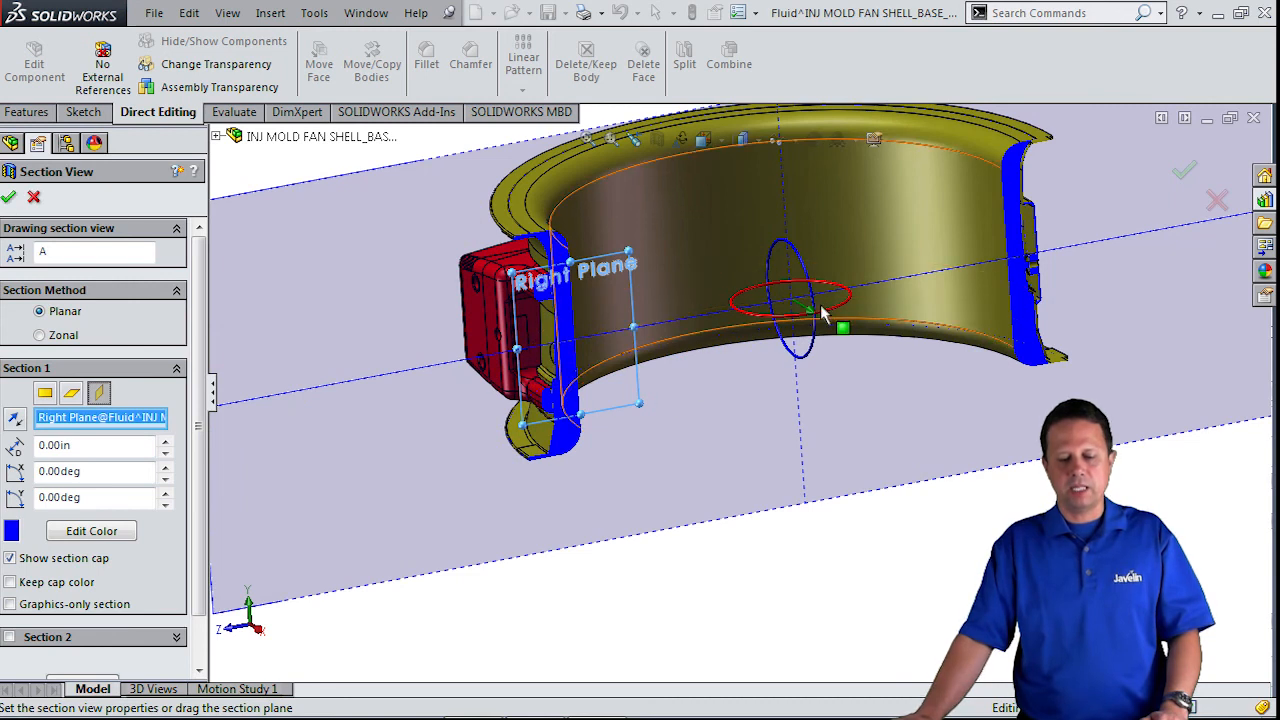
pyautogui.moveTo(808, 308); pyautogui.dragTo(844, 328)
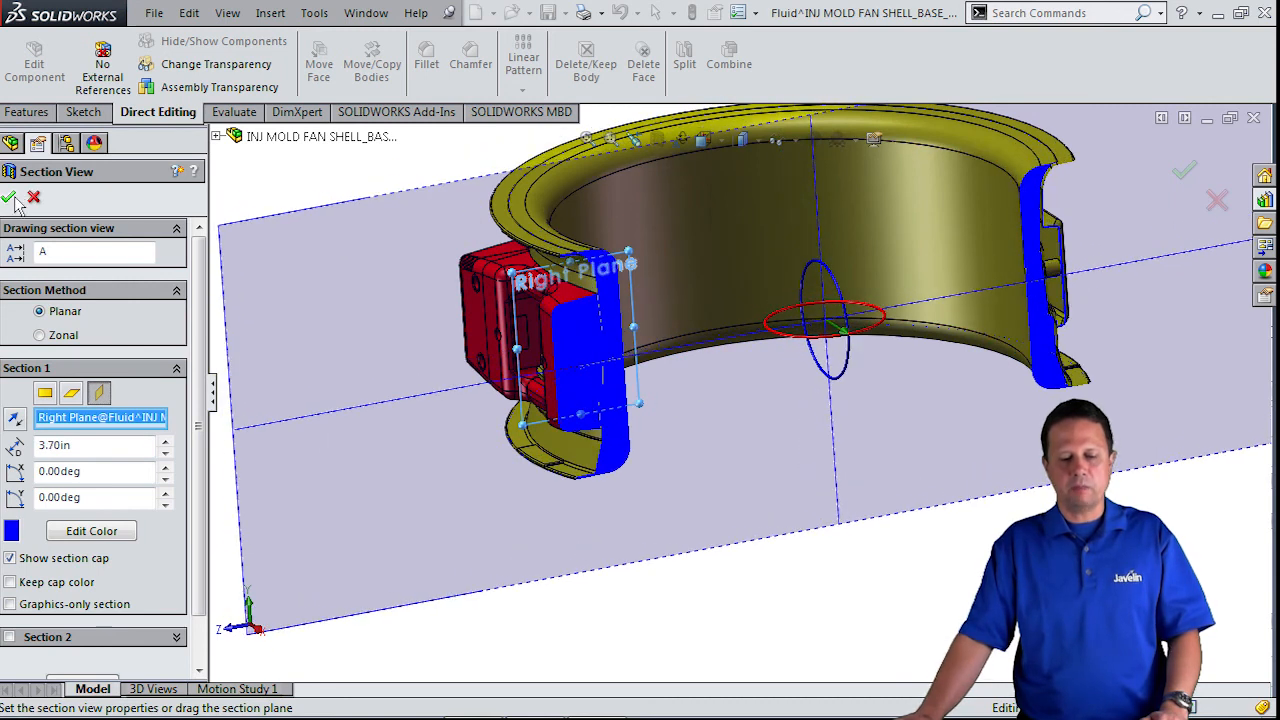
pyautogui.click(8, 198)
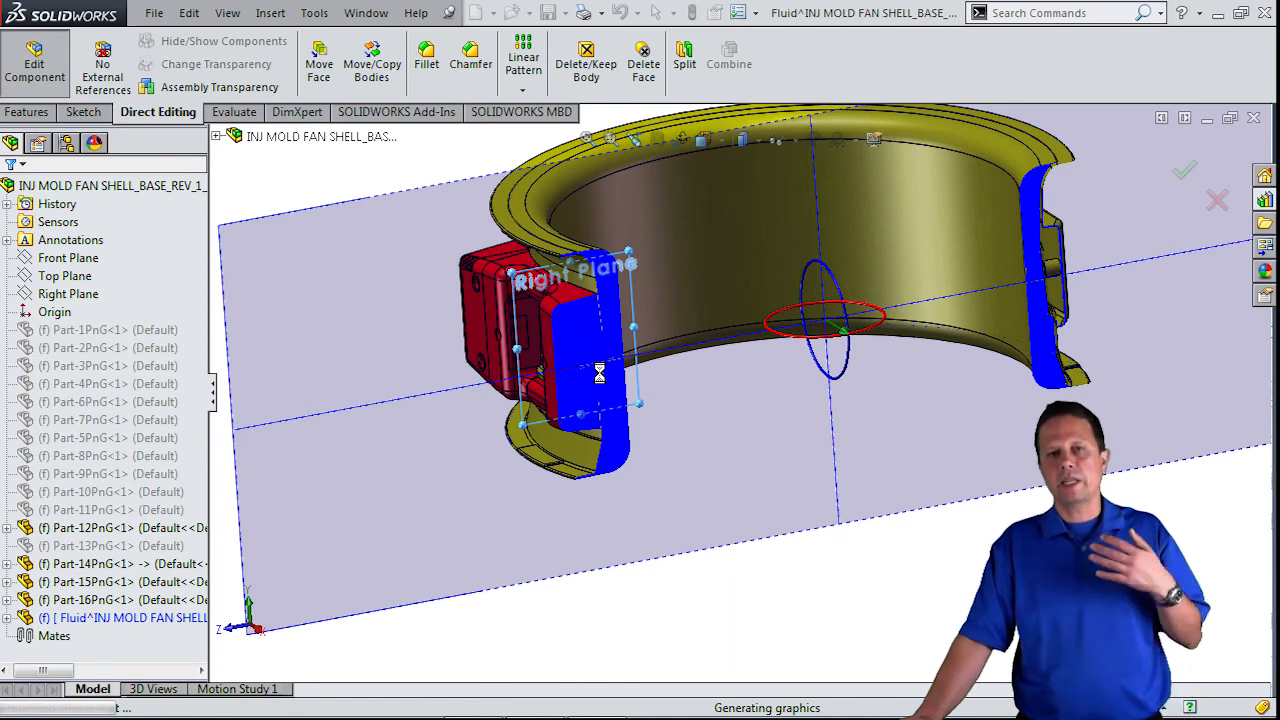